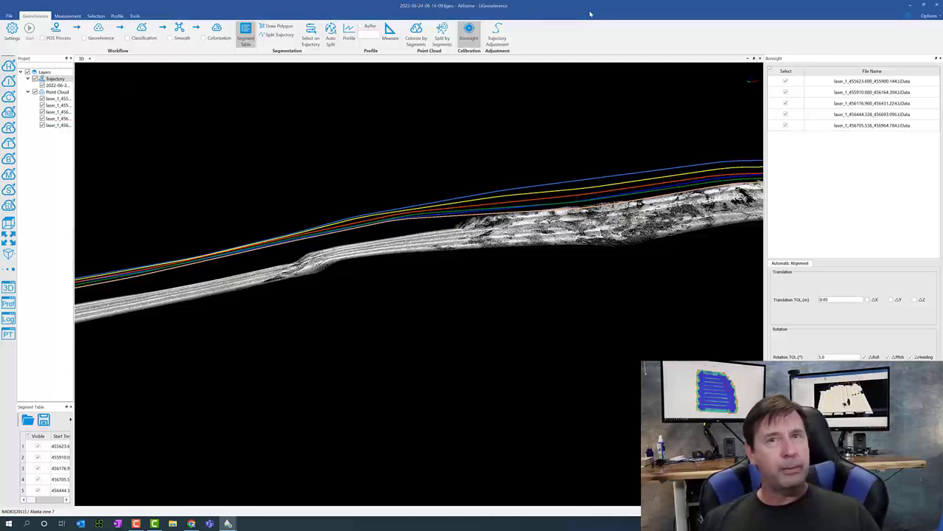
mouse_move(604, 90)
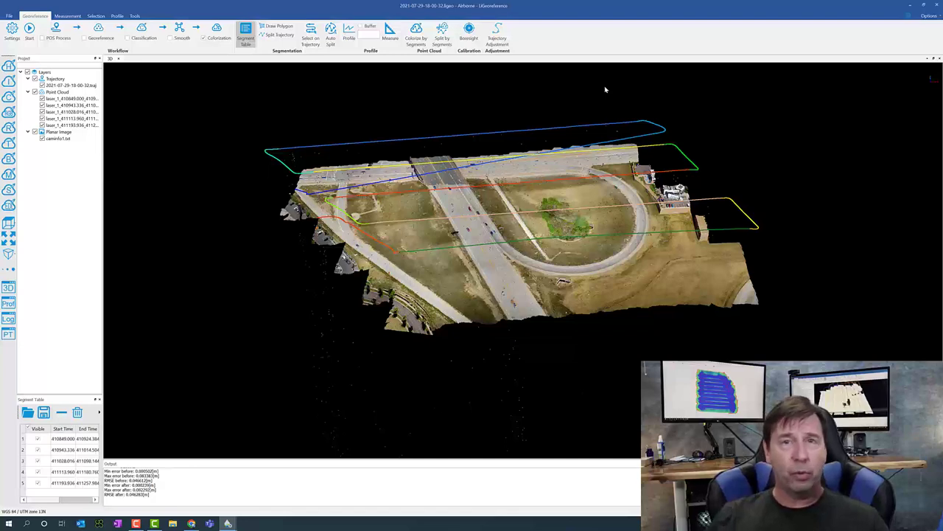
left_click(469, 33)
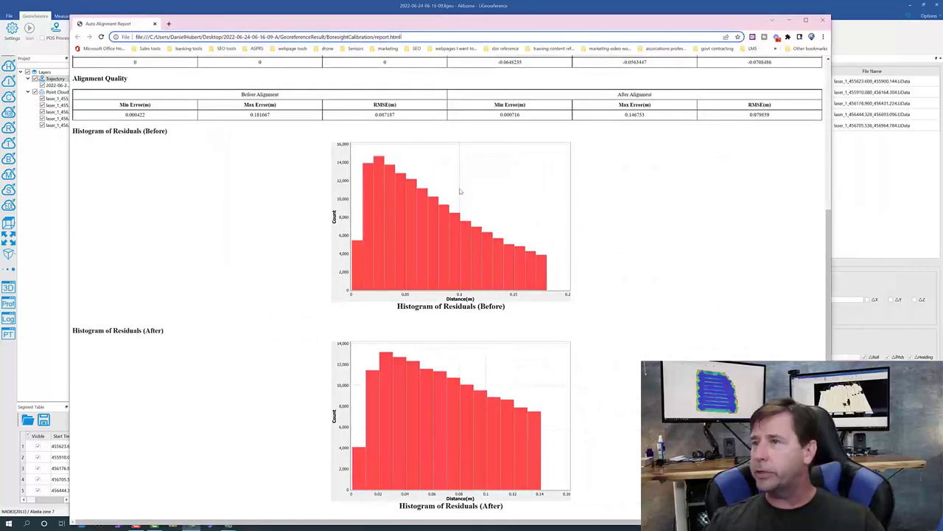
Scroll the auto alignment report to the before/after residual histograms.
scroll("down", 3)
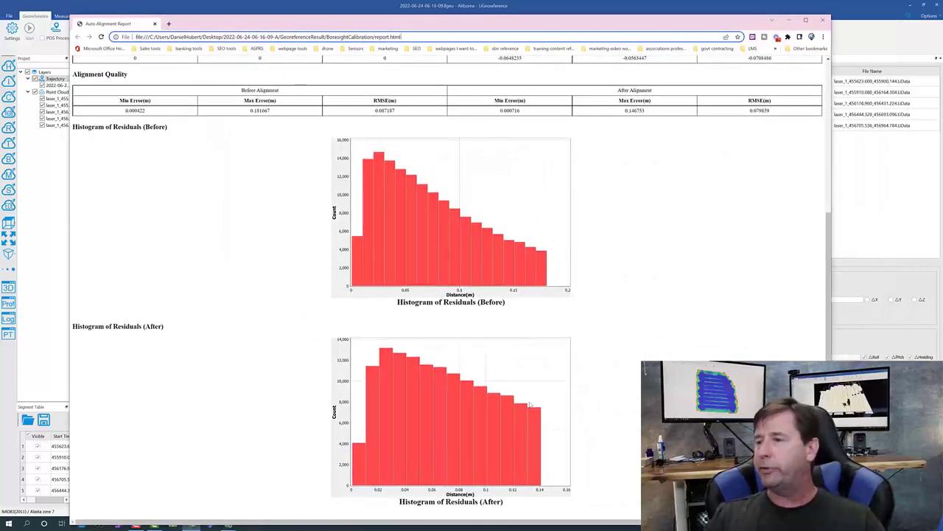
mouse_move(535, 359)
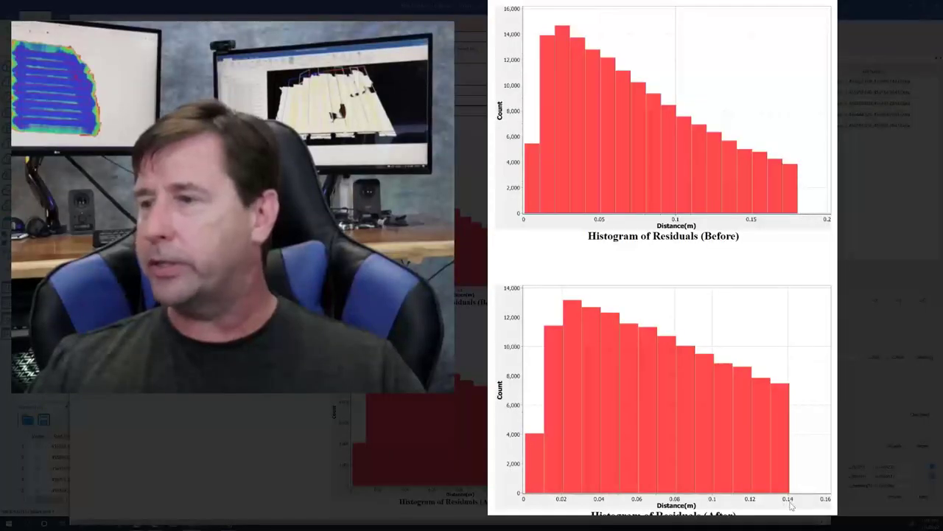
mouse_move(681, 318)
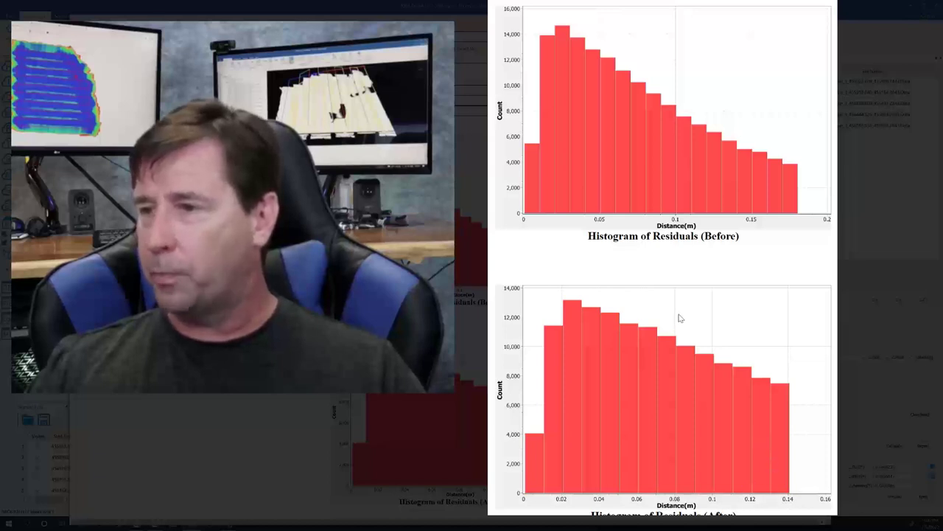
mouse_move(672, 354)
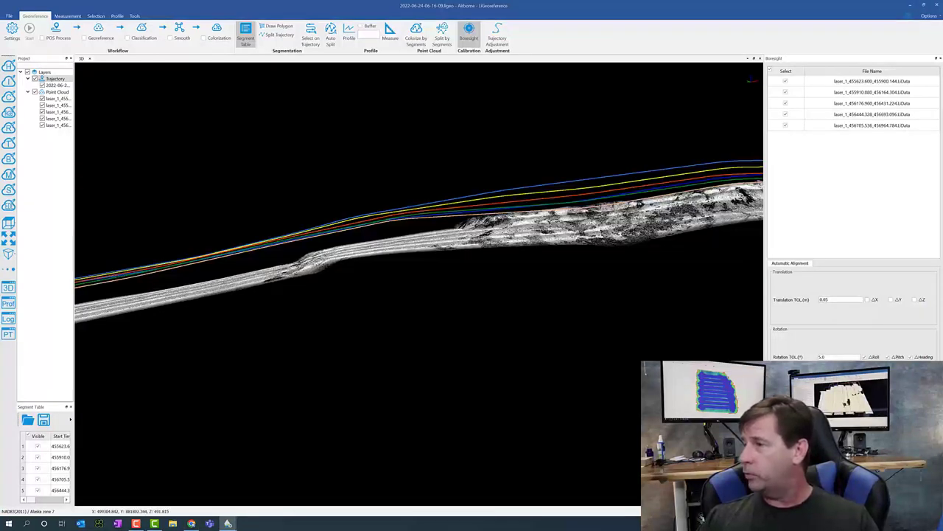
Apply the computed boresight correction to the strips and confirm the irreversible-change warning.
left_click(469, 26)
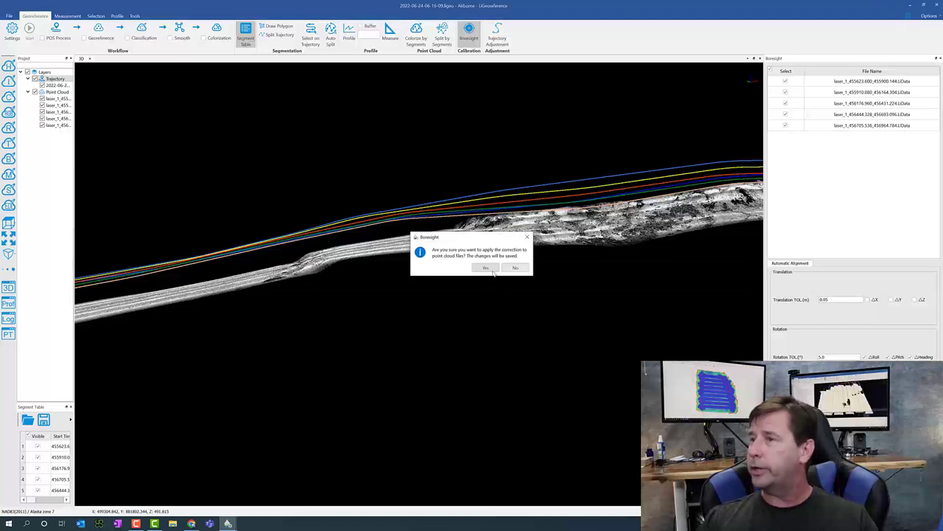
left_click(487, 268)
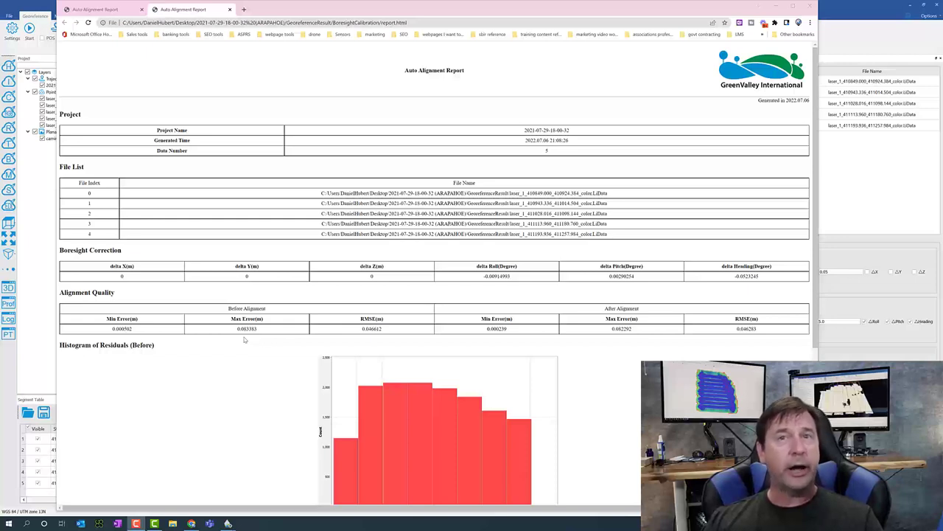
mouse_move(263, 345)
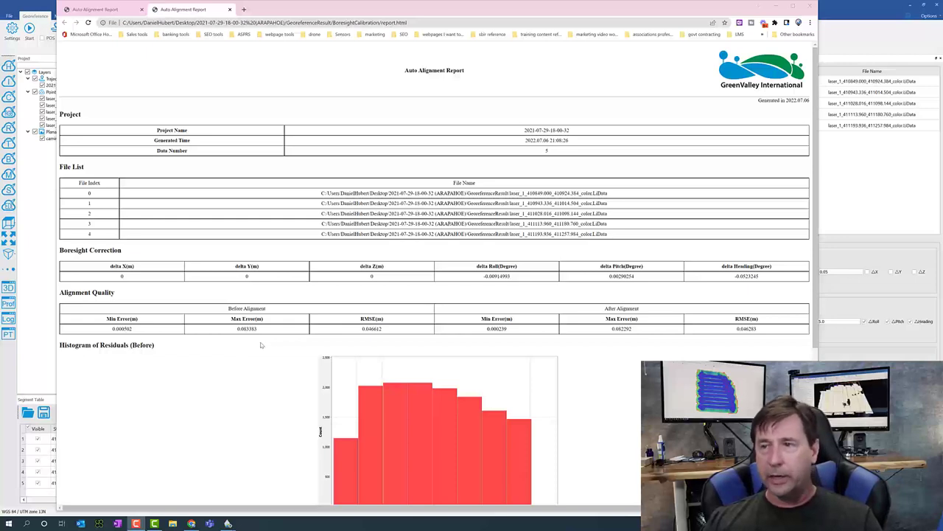
mouse_move(271, 341)
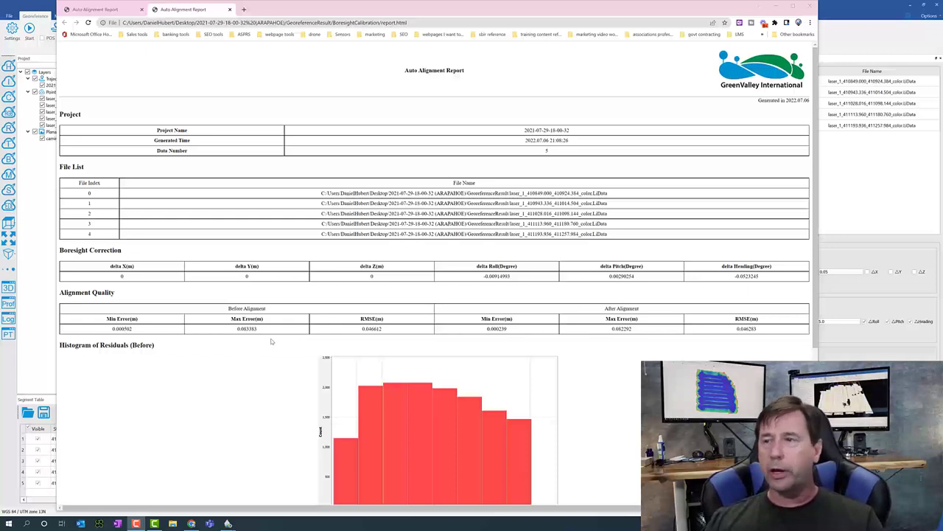
mouse_move(298, 342)
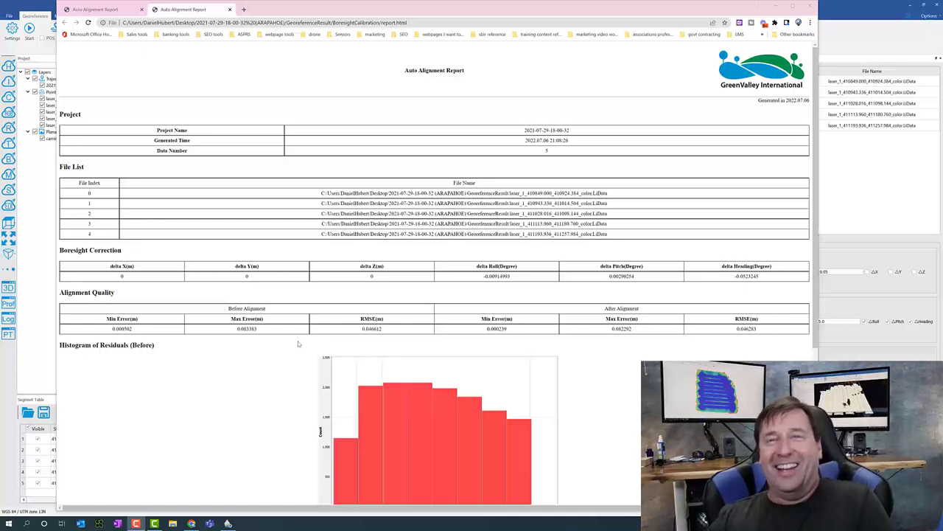
Scroll the second report through the alignment quality table to the residual histograms.
scroll("down", 3)
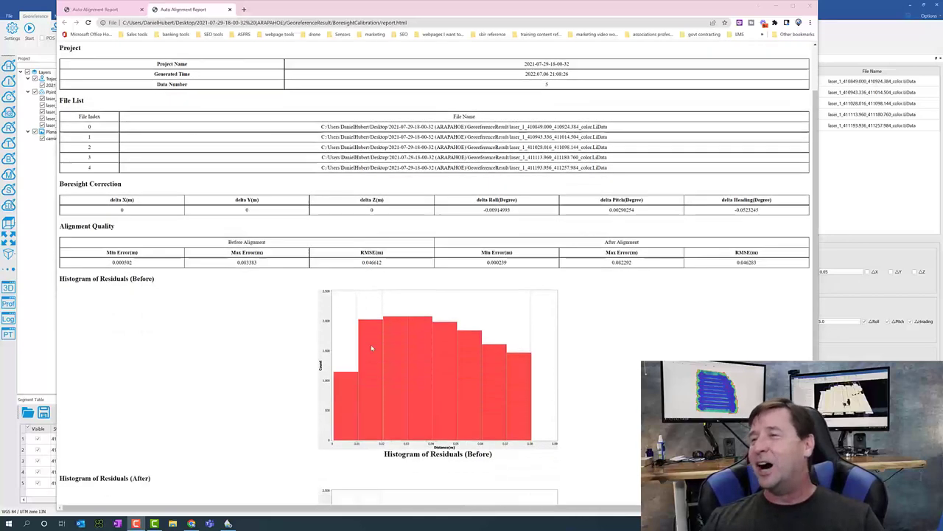
scroll("down", 3)
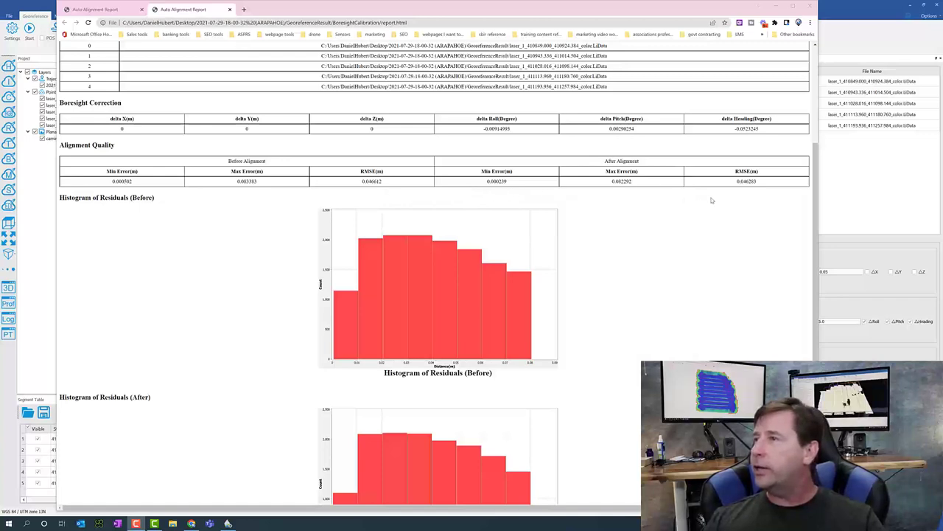
mouse_move(734, 210)
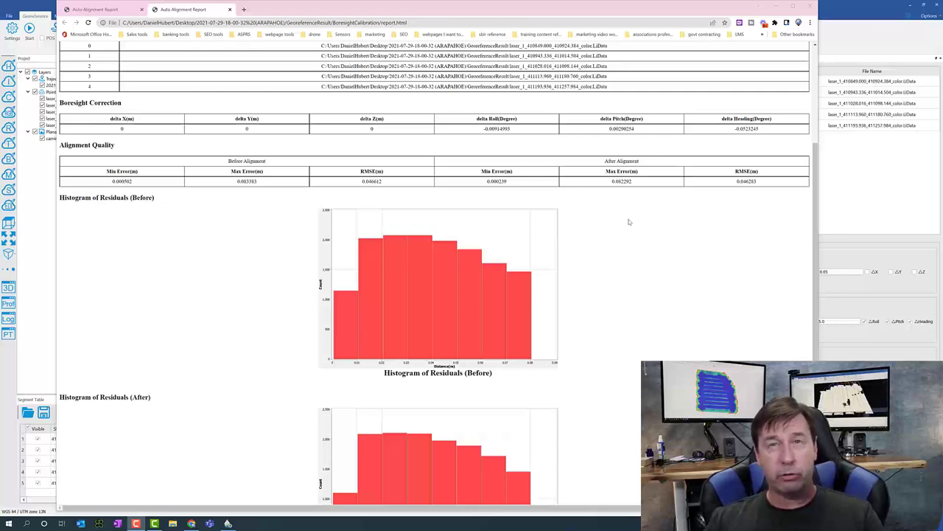
mouse_move(282, 323)
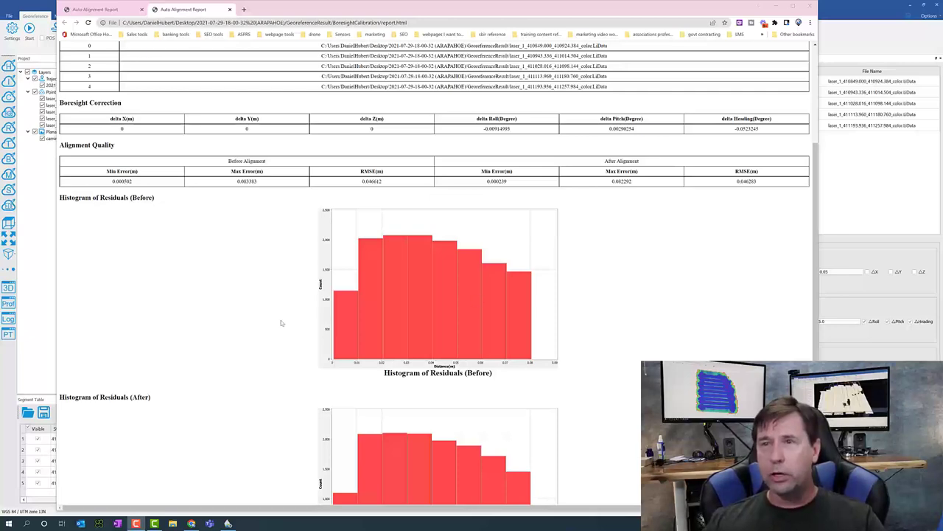
scroll("down", 3)
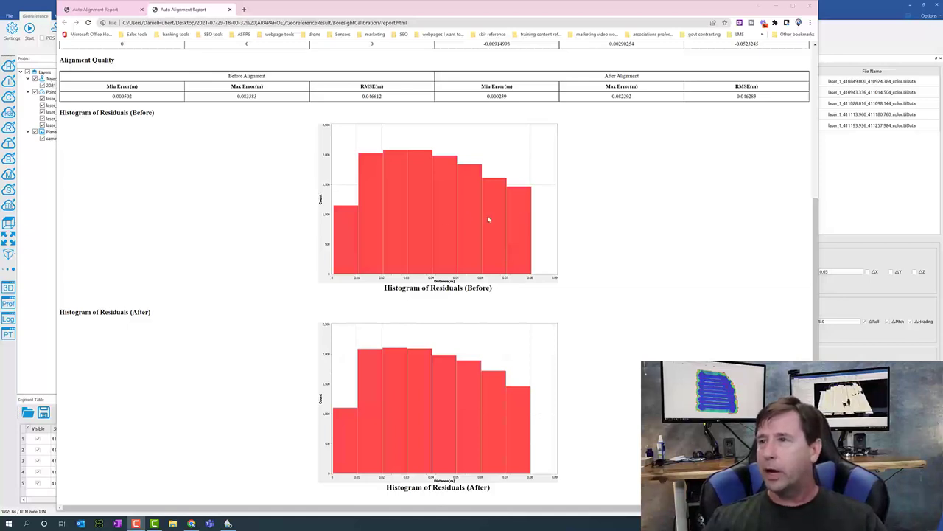
mouse_move(495, 302)
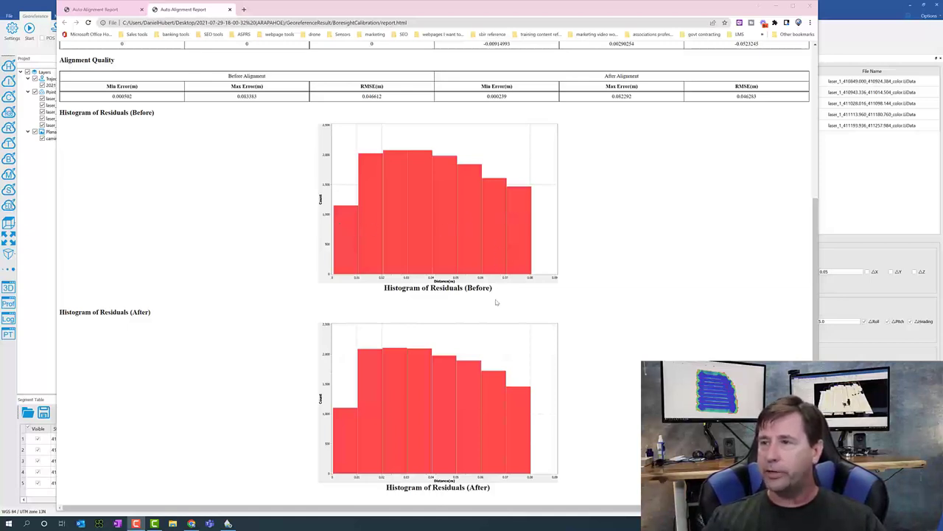
mouse_move(445, 398)
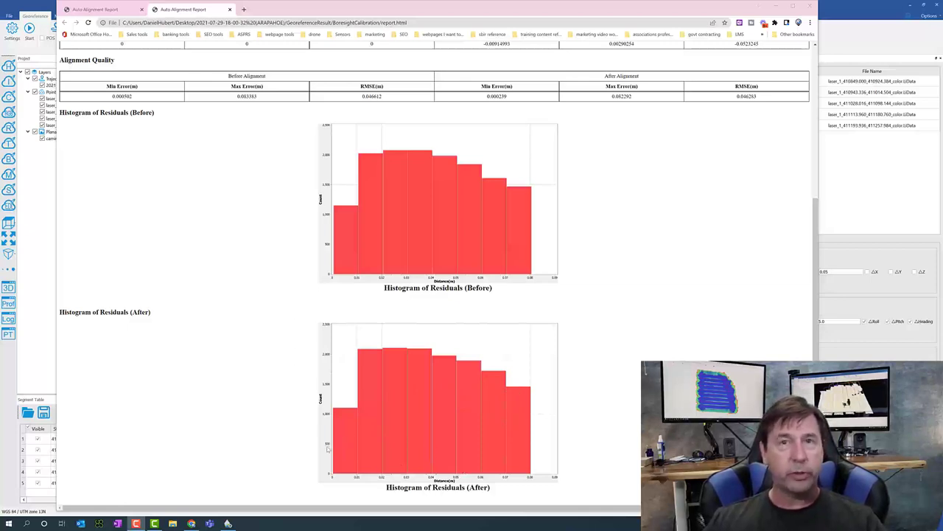
mouse_move(696, 65)
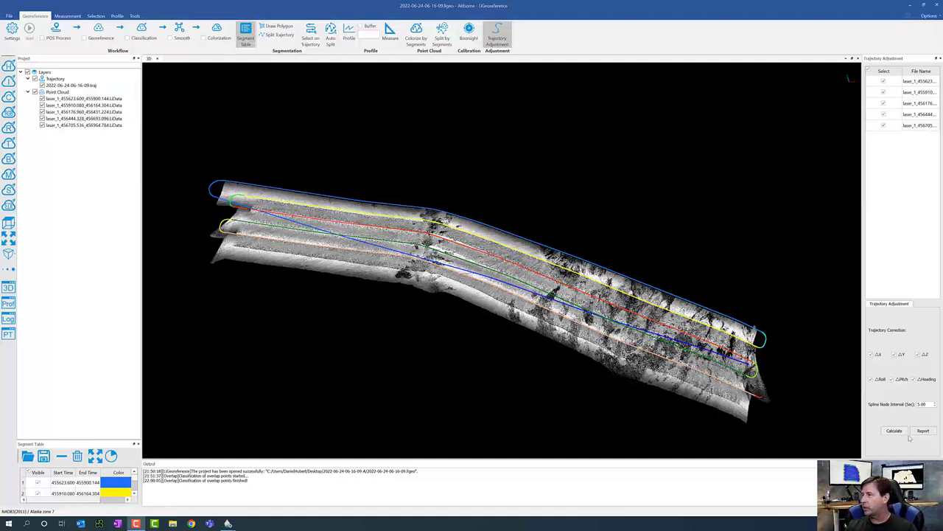
mouse_move(533, 74)
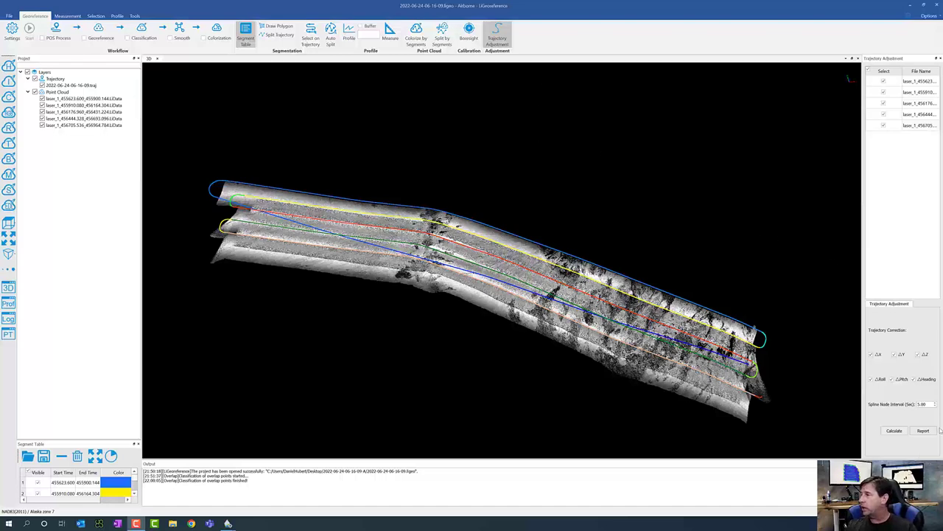
left_click(922, 431)
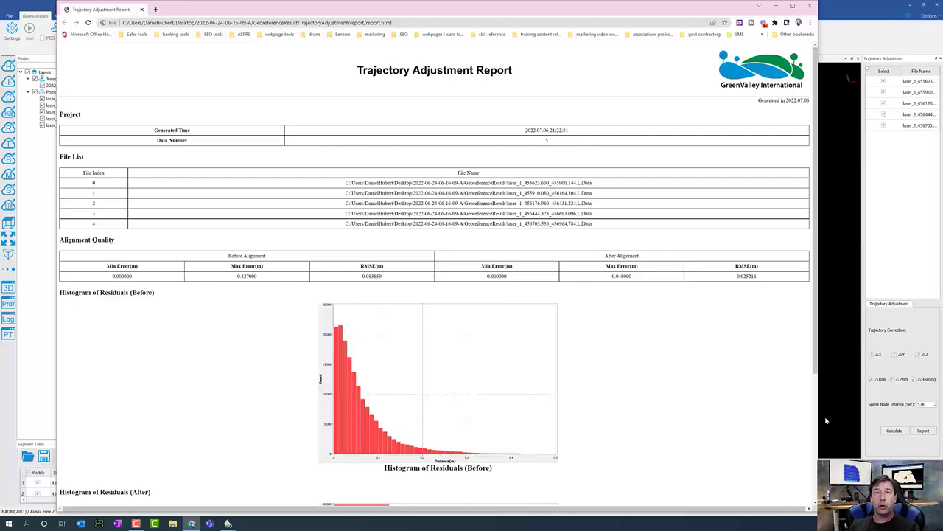
mouse_move(377, 342)
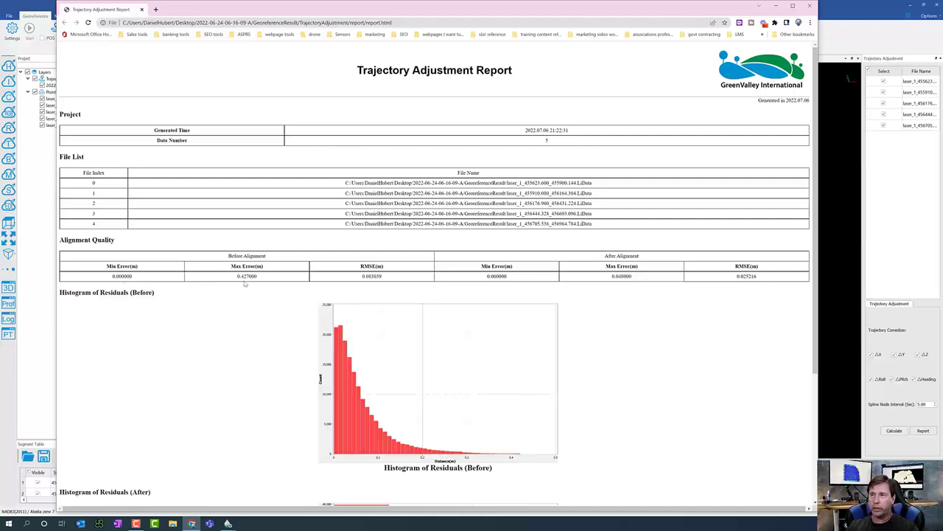
mouse_move(246, 285)
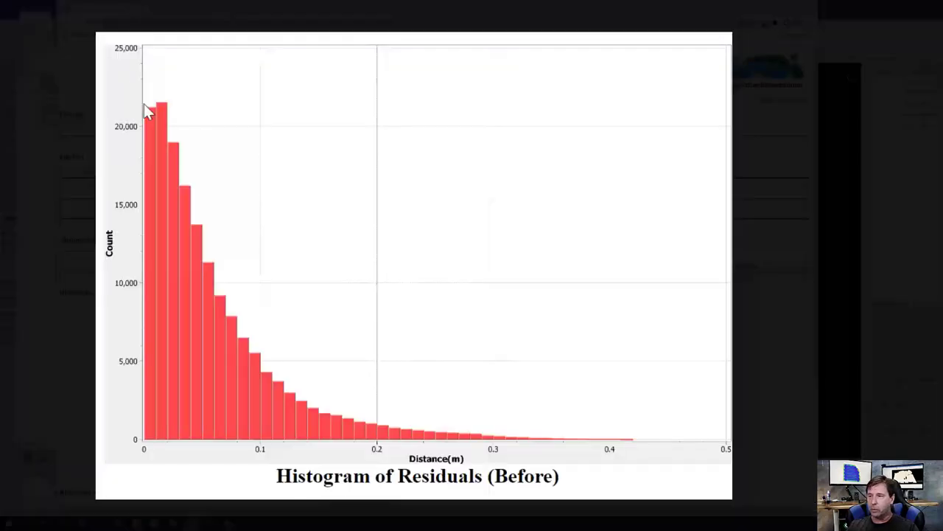
mouse_move(336, 422)
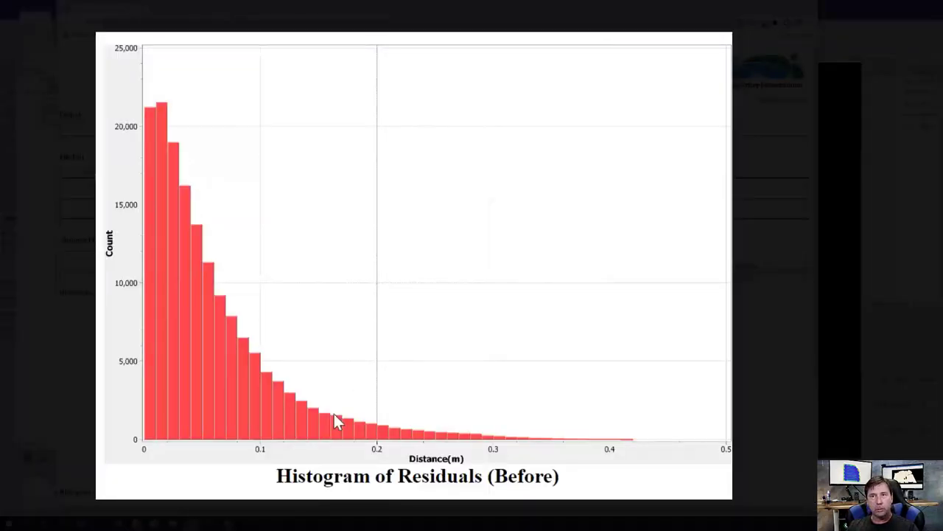
mouse_move(170, 103)
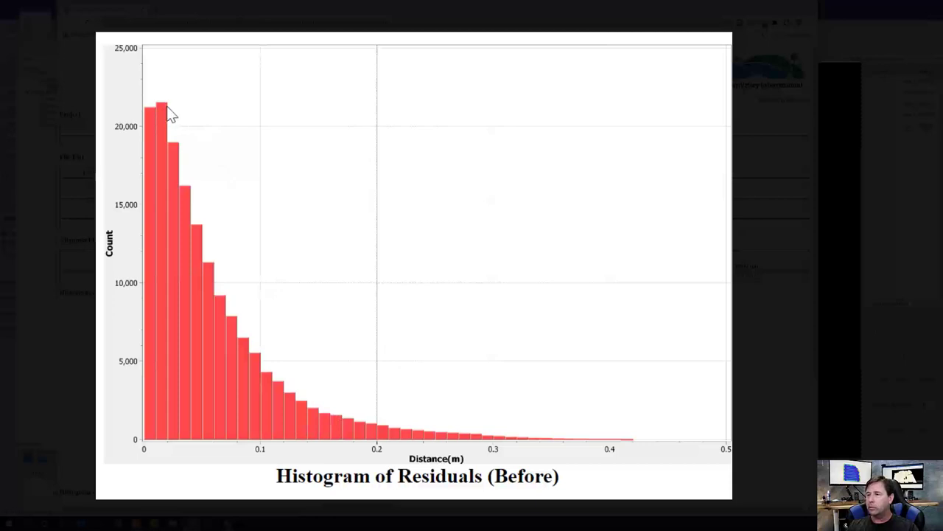
mouse_move(634, 448)
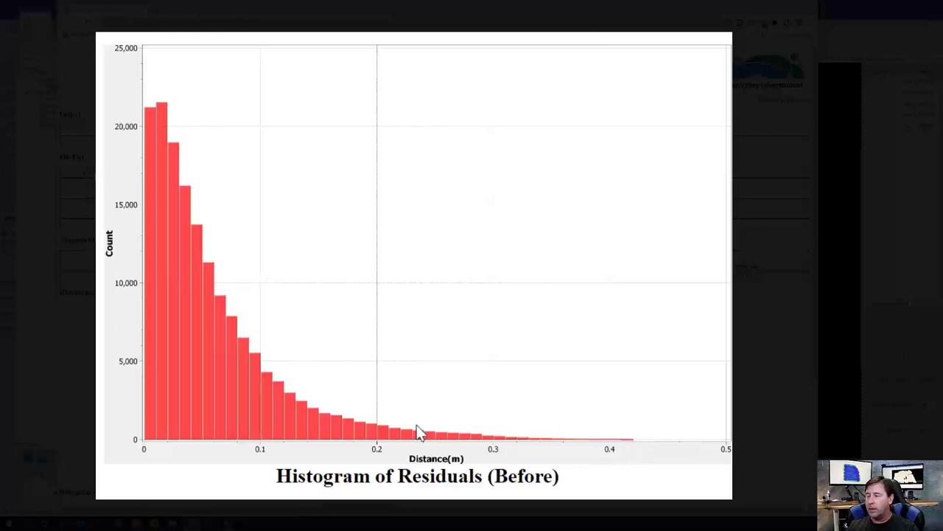
mouse_move(174, 188)
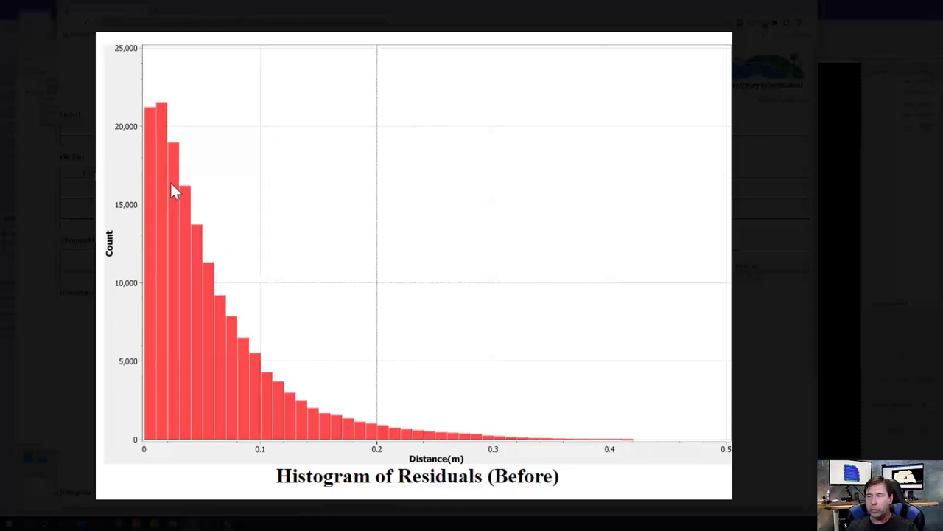
mouse_move(182, 131)
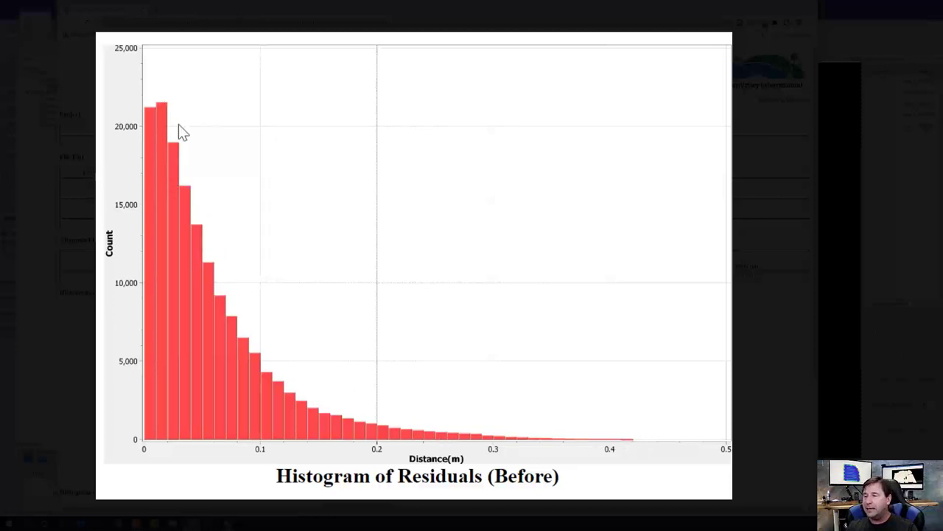
mouse_move(163, 111)
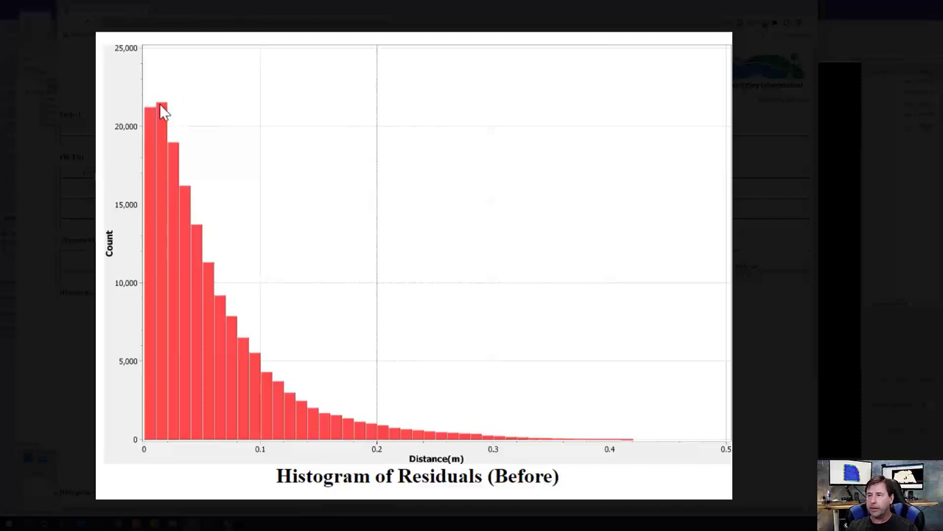
mouse_move(163, 102)
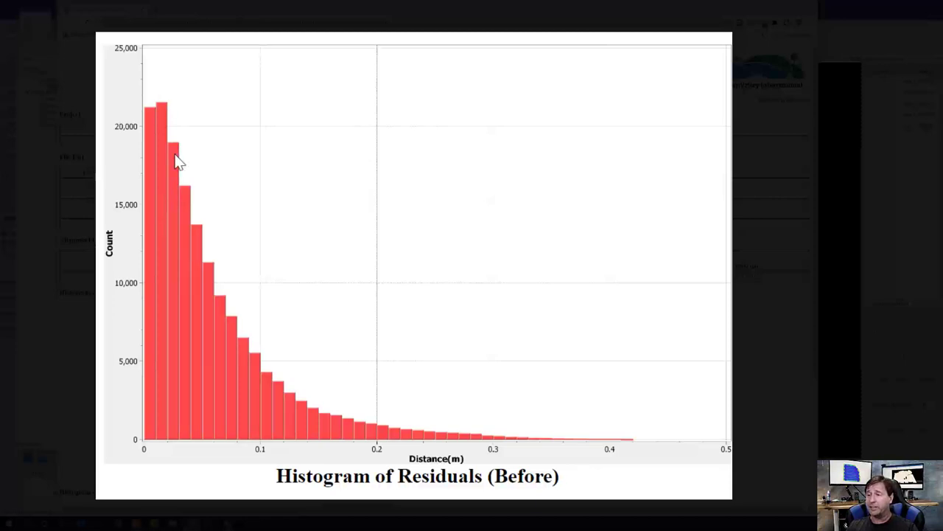
mouse_move(165, 109)
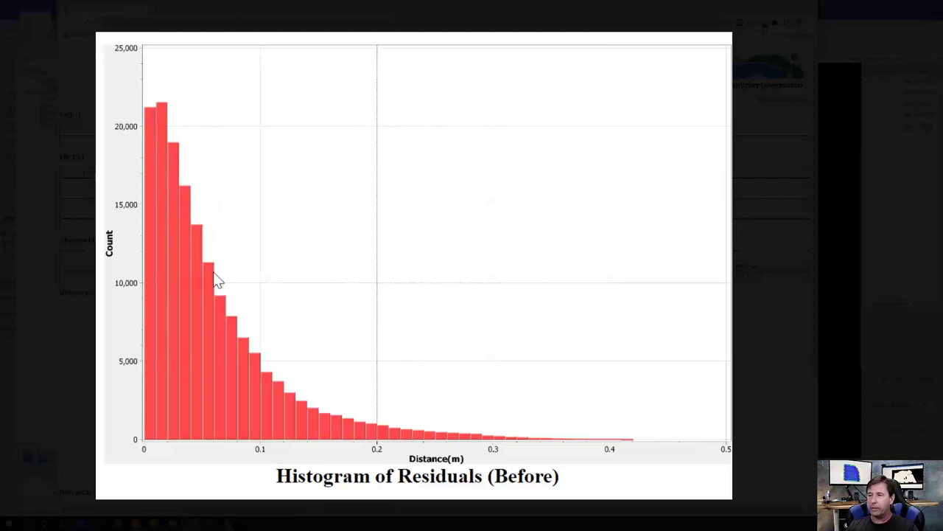
mouse_move(237, 280)
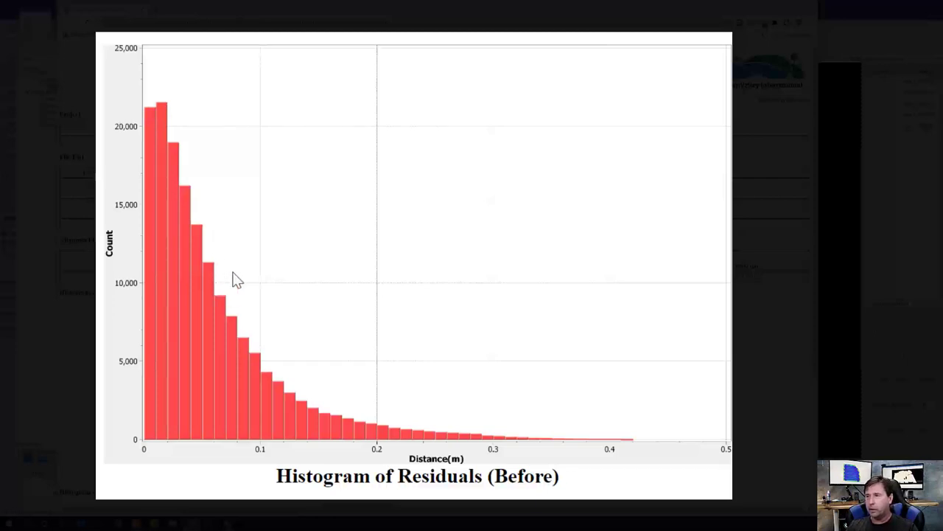
mouse_move(289, 404)
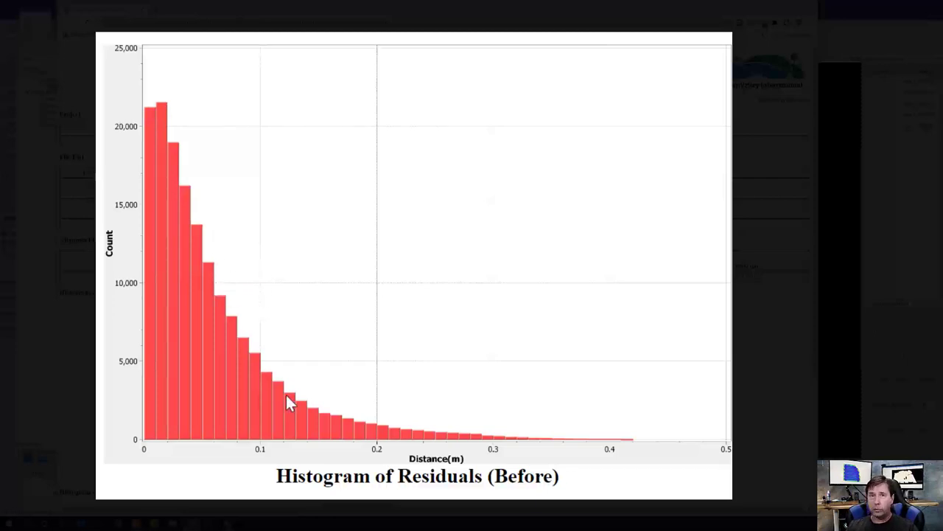
mouse_move(638, 278)
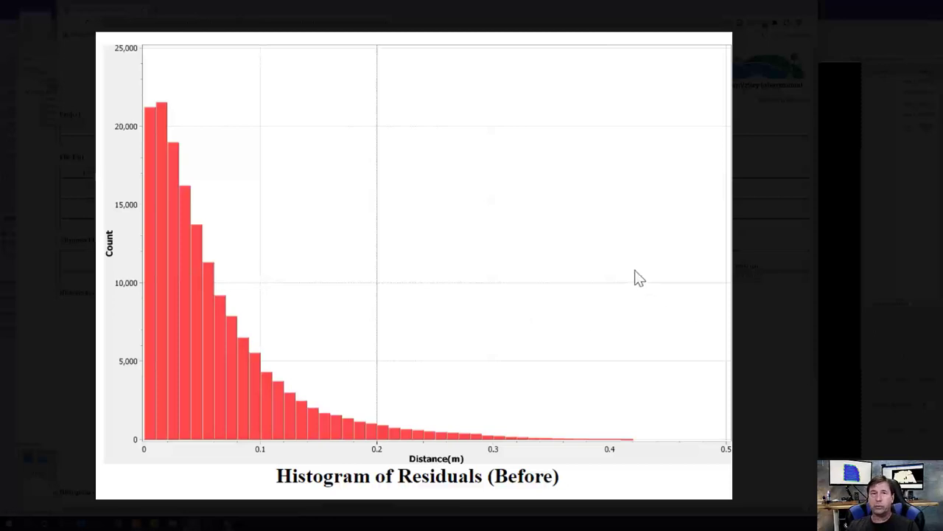
Scroll the trajectory adjustment report down to the after-adjustment residual histogram.
scroll("down", 3)
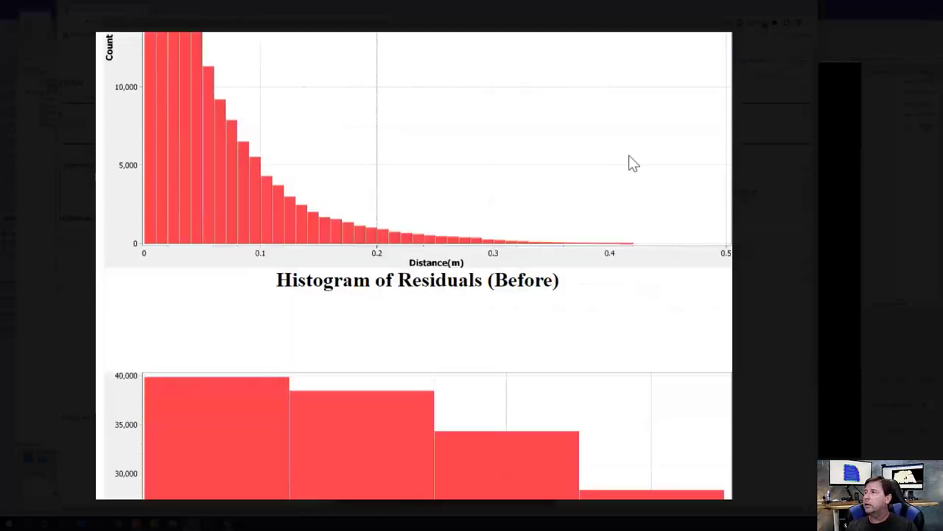
scroll("down", 3)
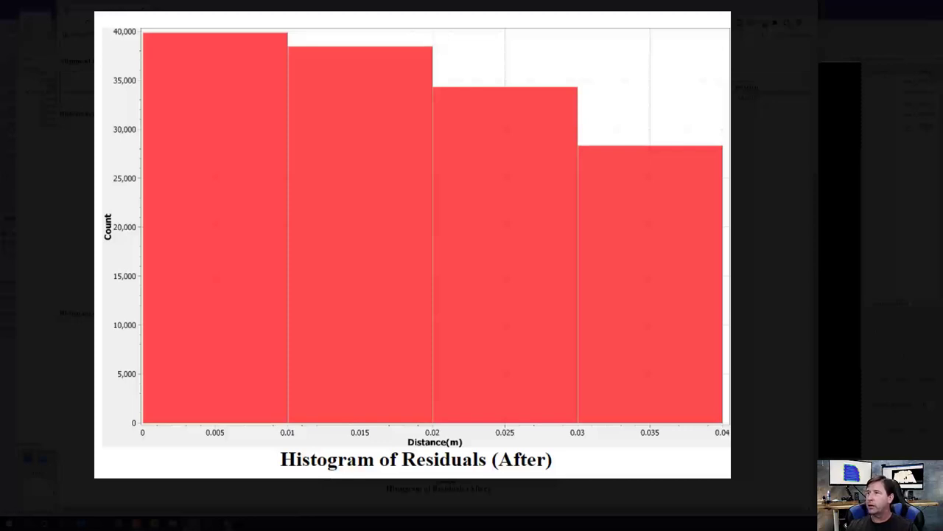
mouse_move(327, 134)
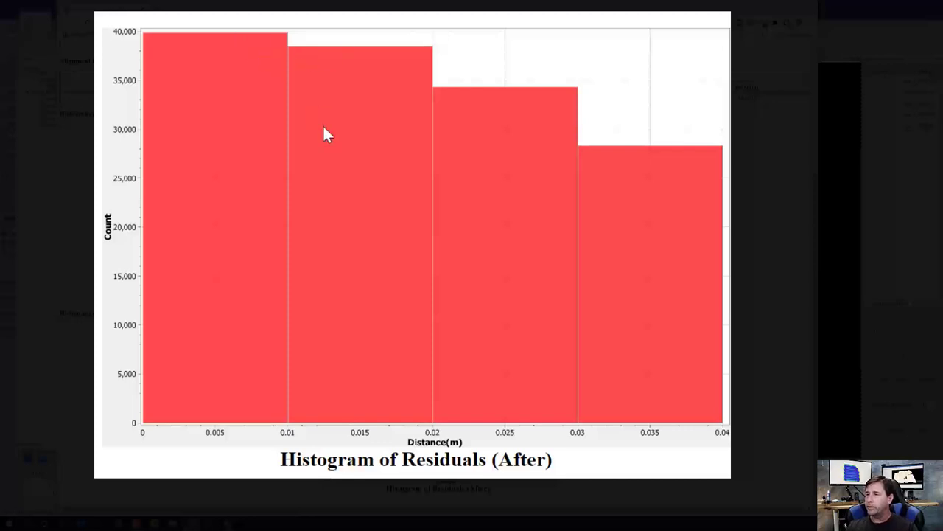
mouse_move(557, 182)
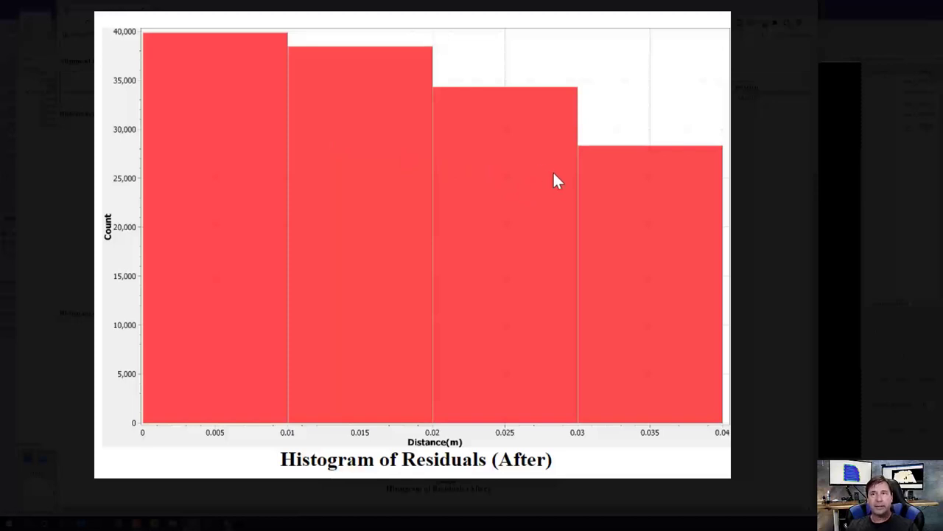
mouse_move(536, 238)
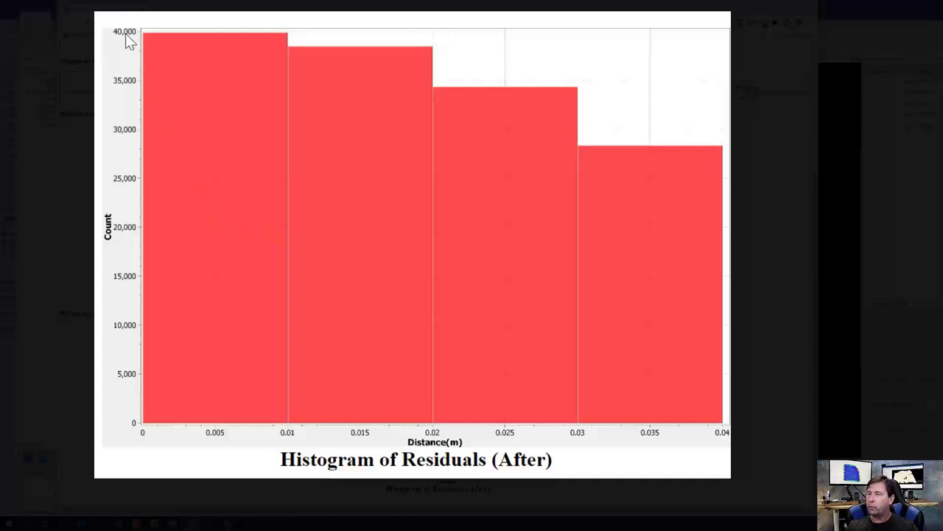
mouse_move(250, 426)
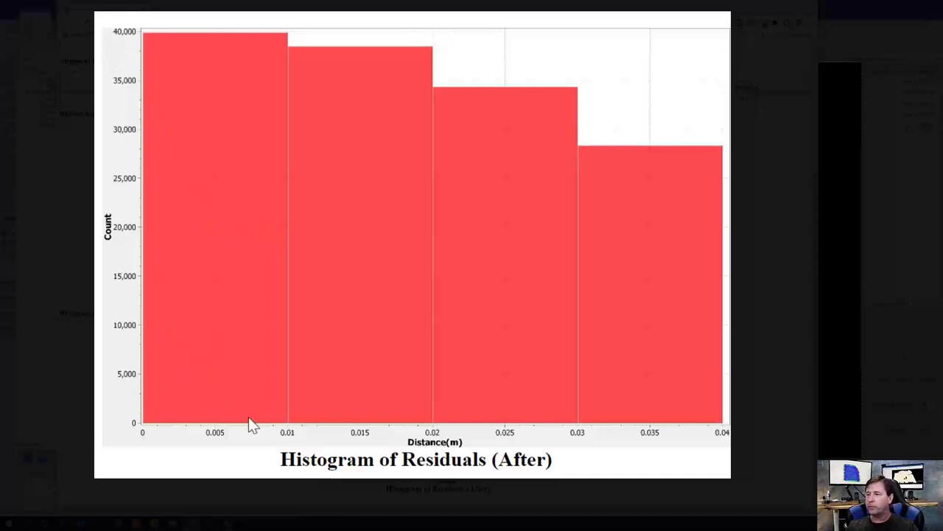
mouse_move(281, 437)
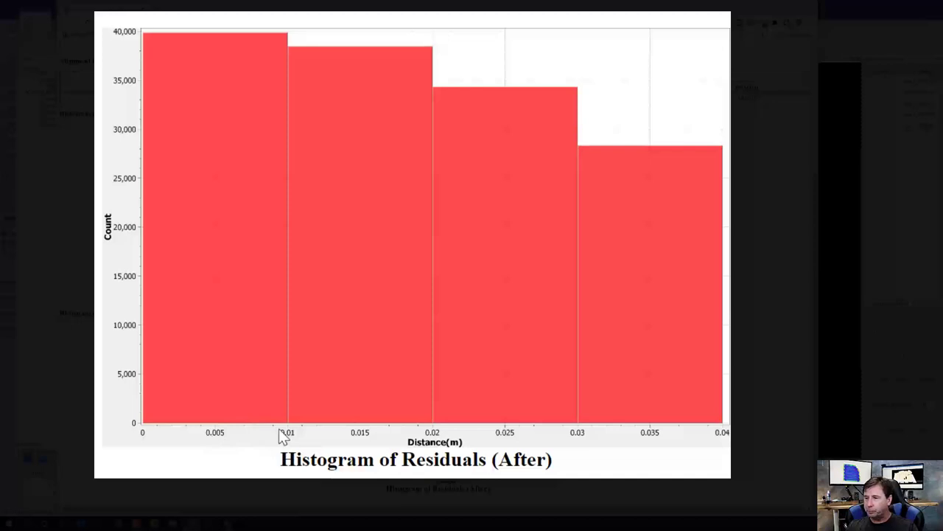
mouse_move(230, 359)
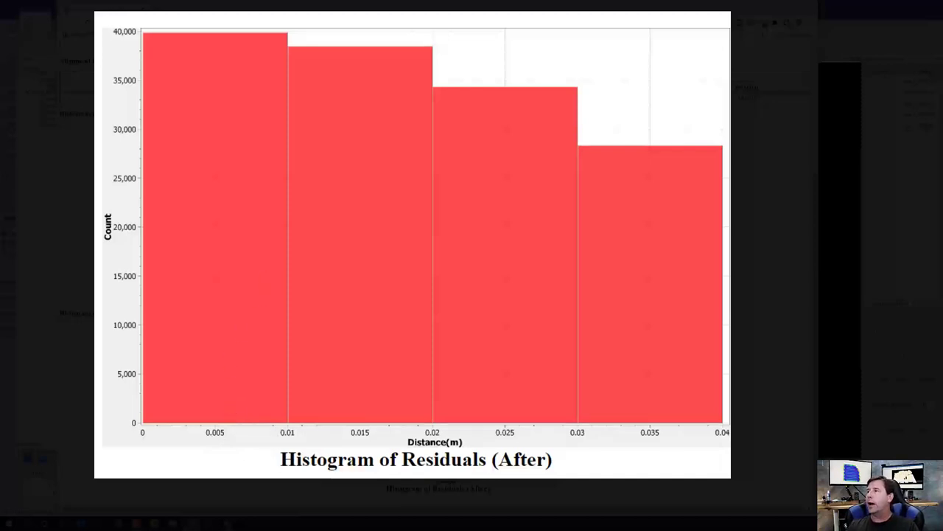
mouse_move(401, 413)
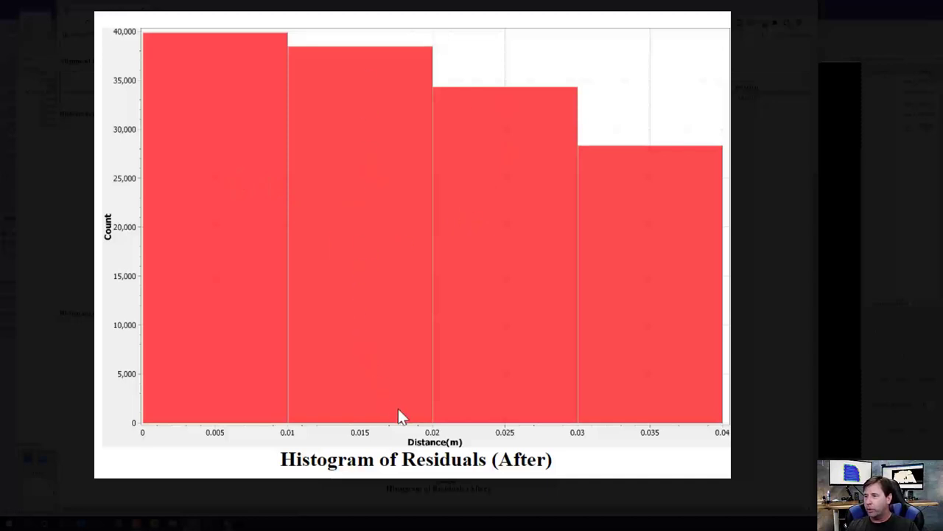
mouse_move(433, 33)
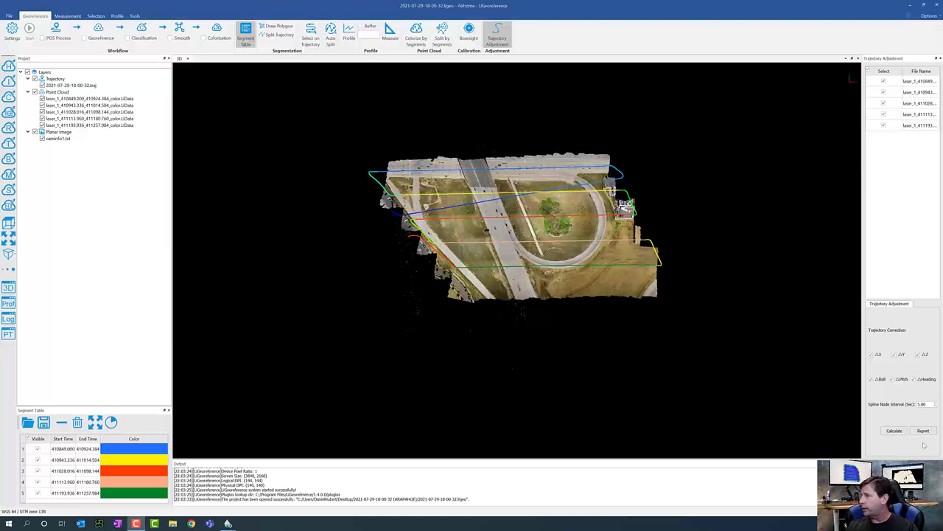
Bring up the trajectory adjustment report showing file list, alignment quality and before histogram.
left_click(922, 430)
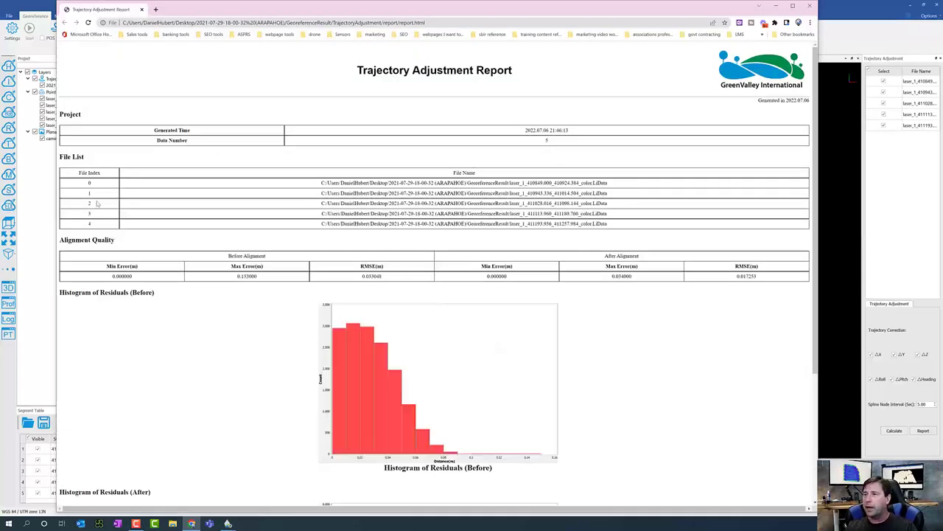
mouse_move(69, 224)
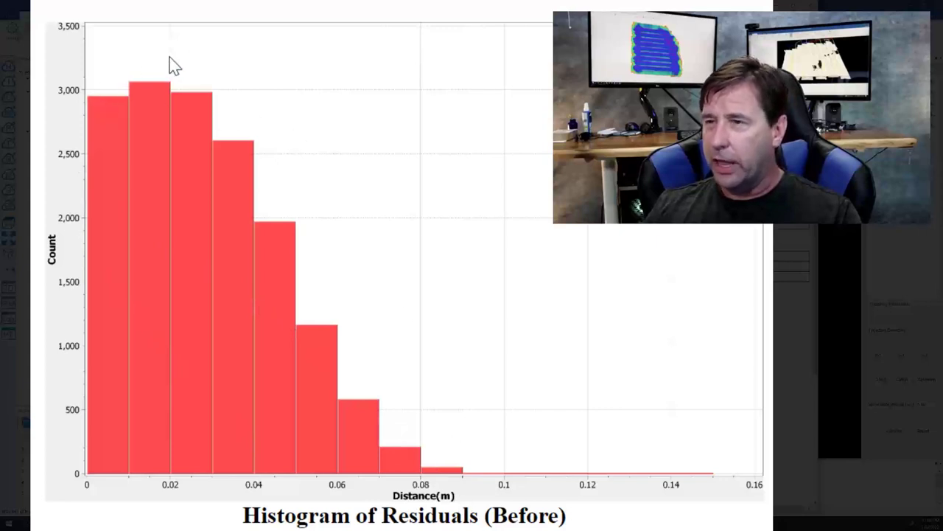
mouse_move(46, 124)
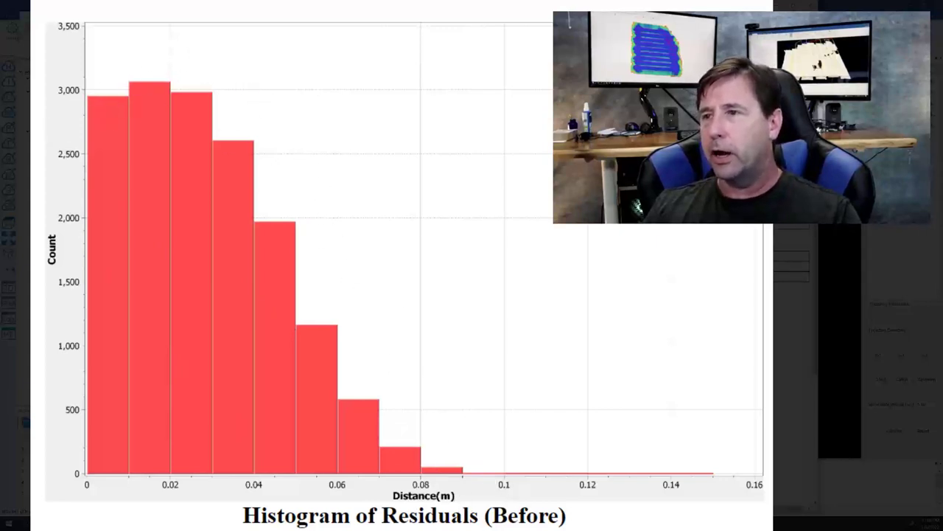
mouse_move(207, 302)
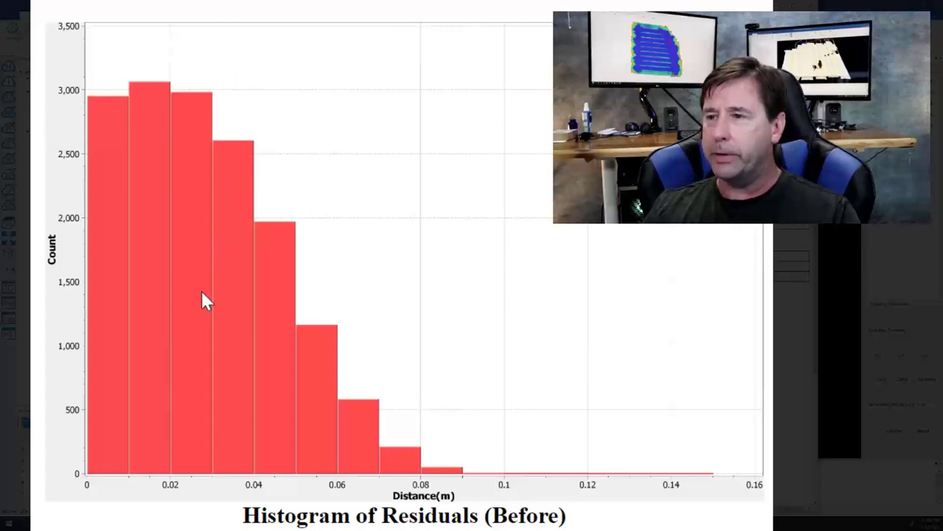
mouse_move(198, 92)
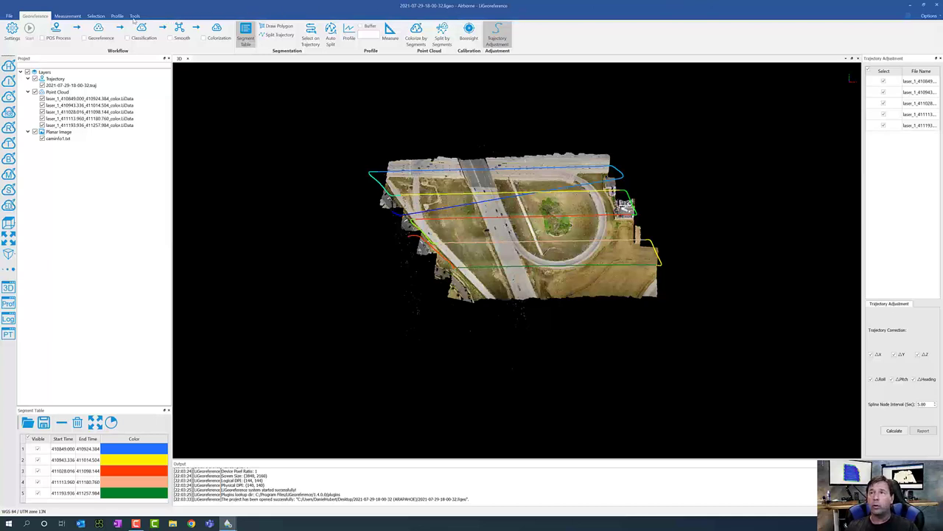
Switch between the tool ribbons, then colour the aligned point cloud by flight strip.
left_click(134, 15)
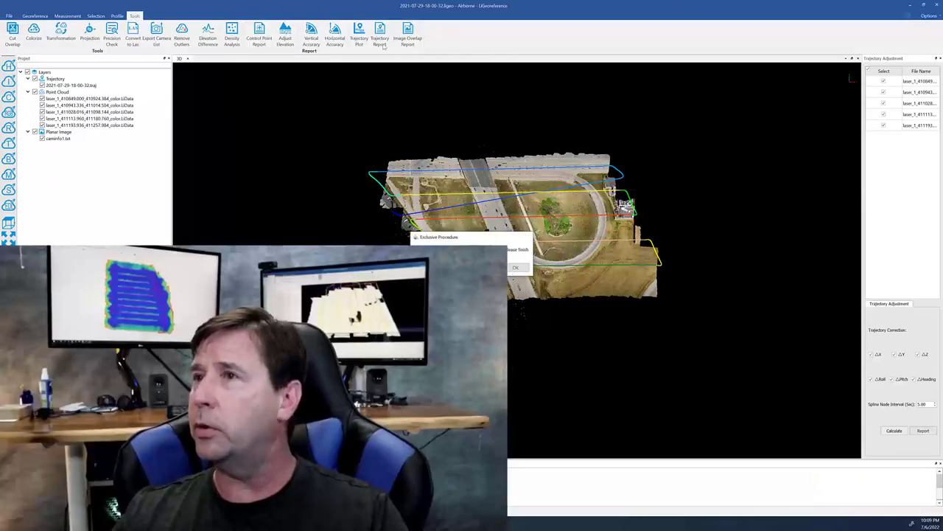
left_click(36, 14)
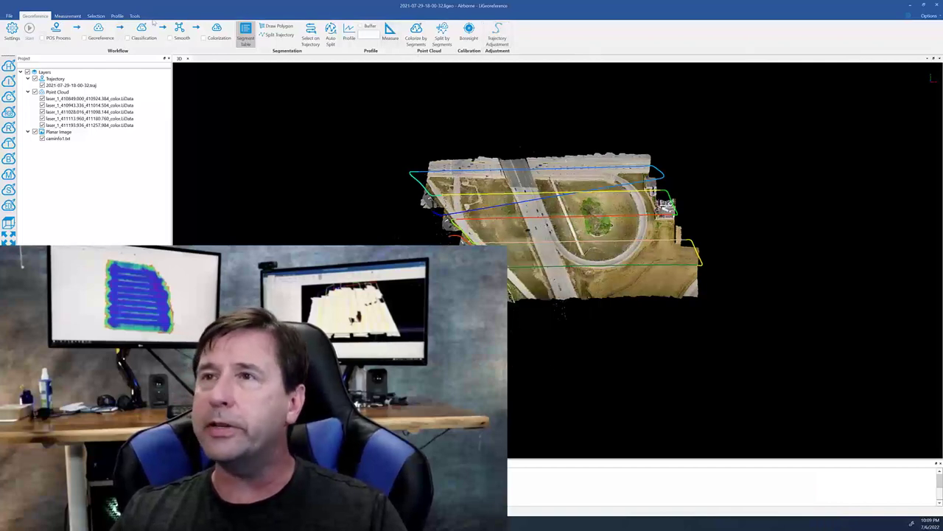
left_click(134, 15)
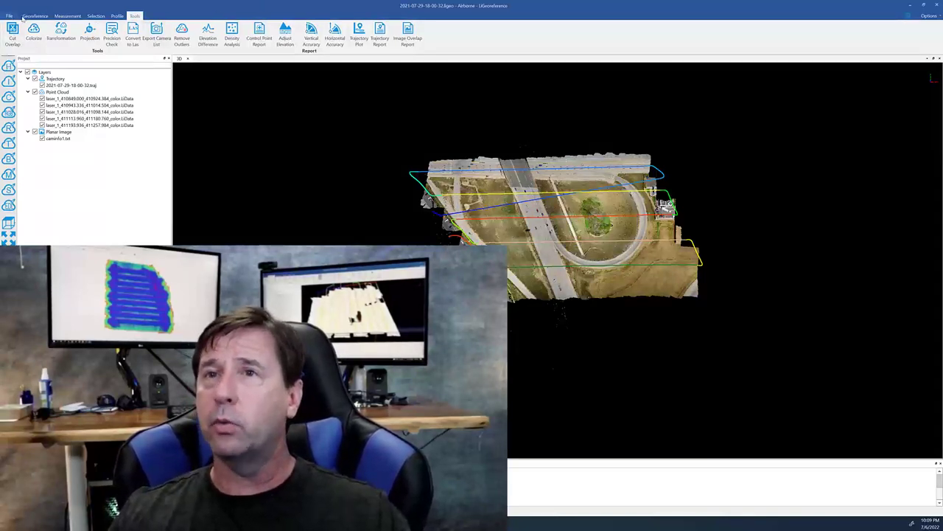
left_click(35, 15)
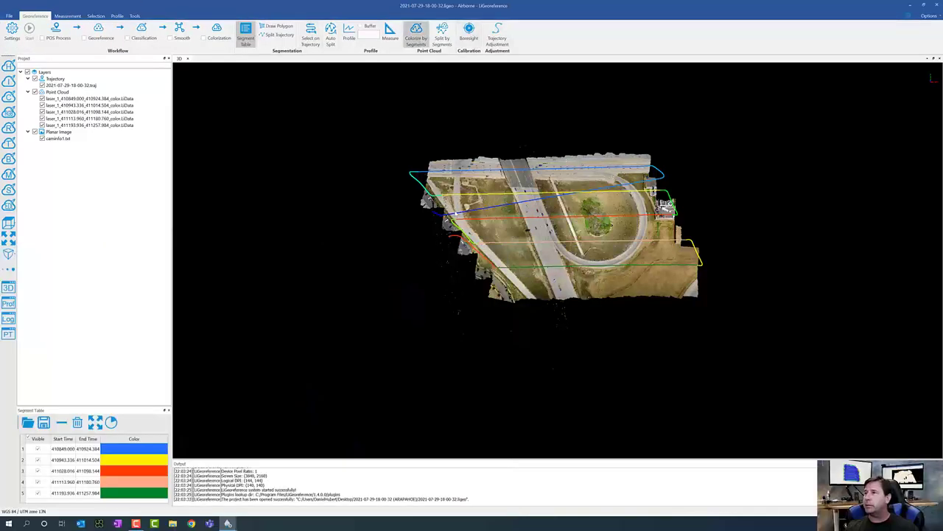
mouse_move(386, 85)
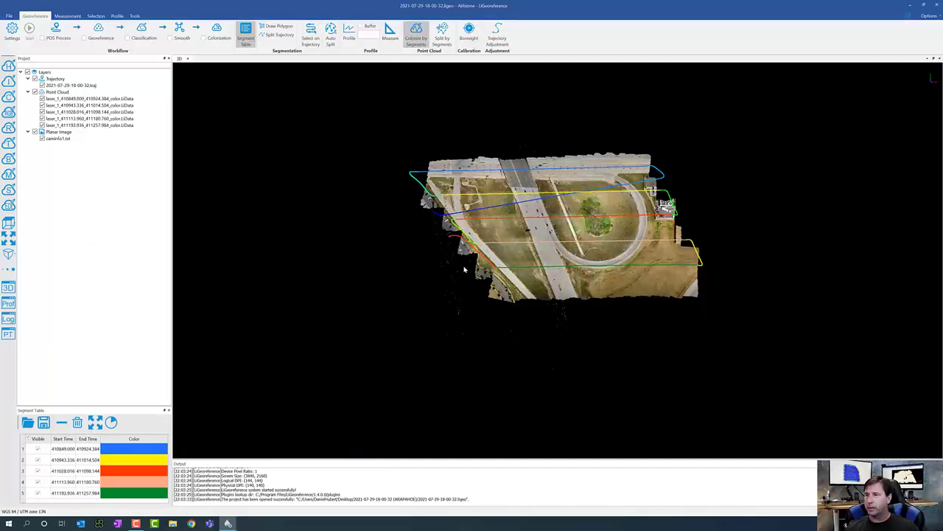
left_click(415, 32)
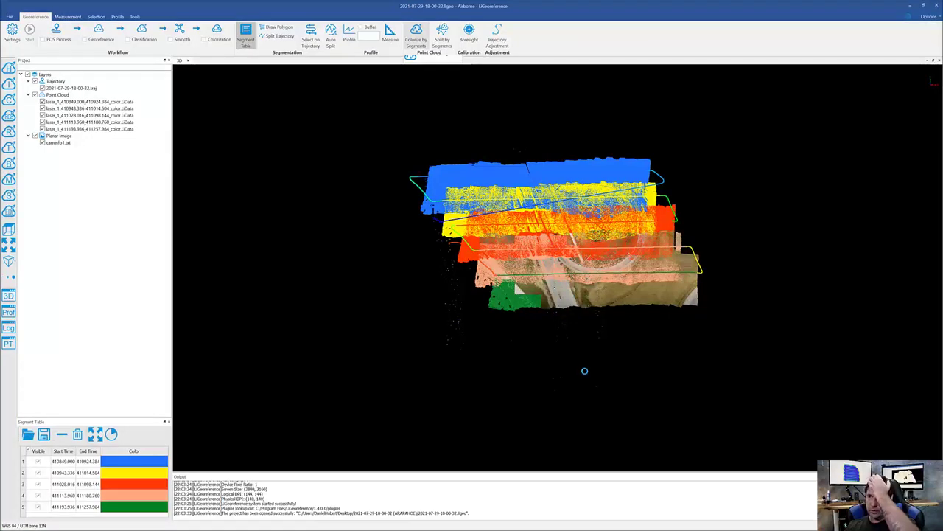
Split the workspace to add an empty profile view beneath the 3D strip view.
left_click(348, 29)
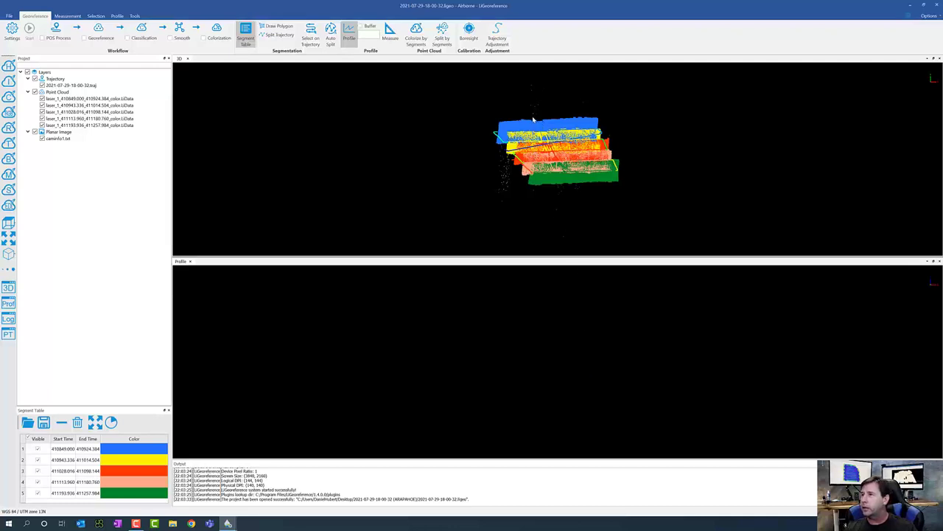
mouse_move(567, 189)
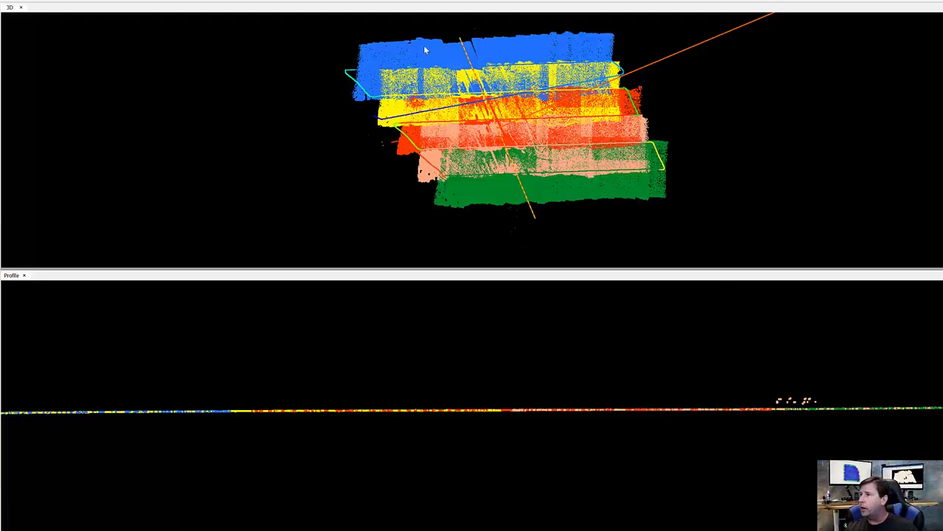
mouse_move(424, 70)
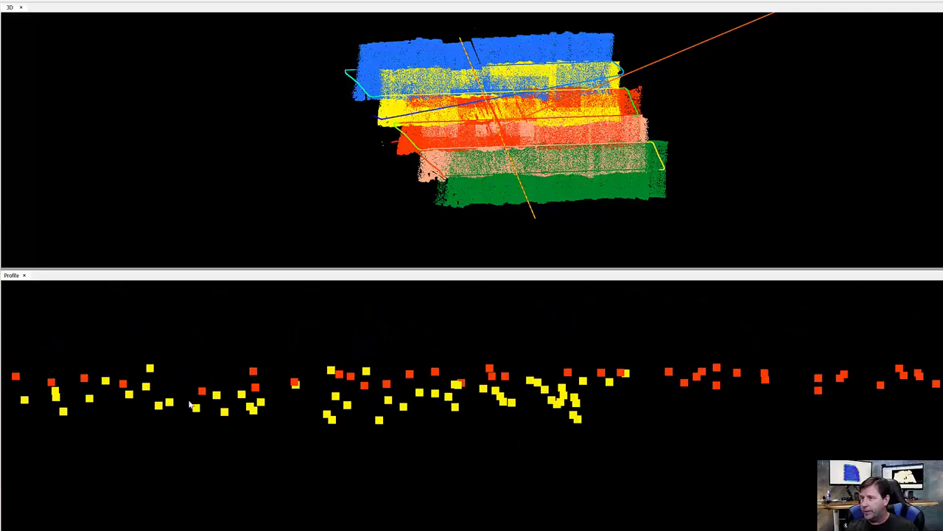
mouse_move(280, 382)
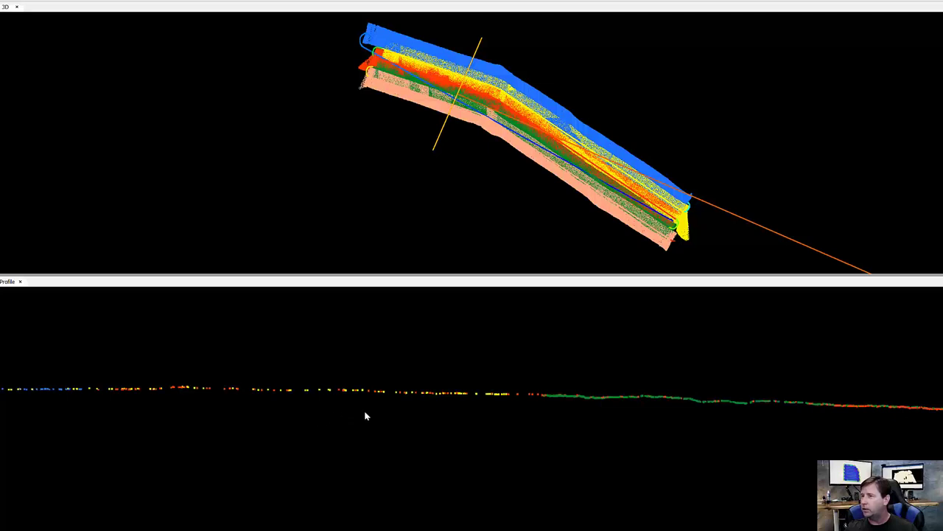
mouse_move(706, 407)
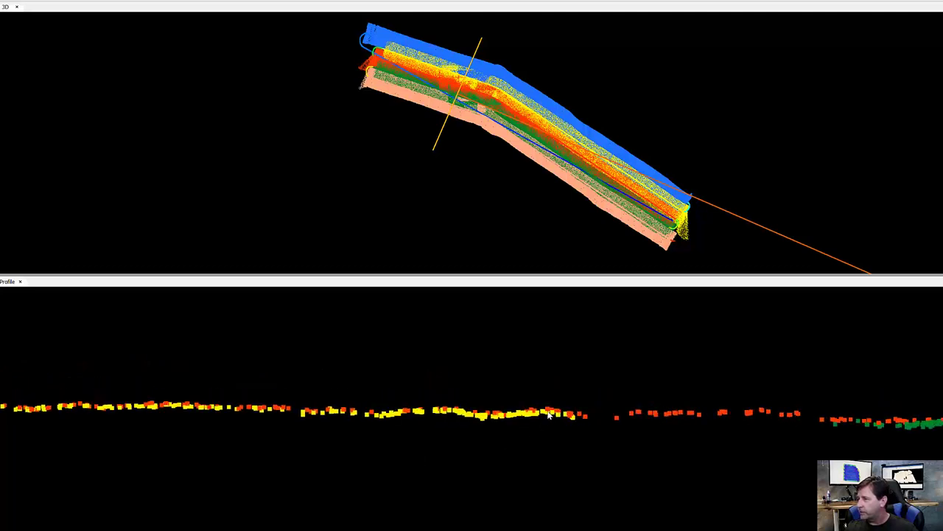
mouse_move(298, 420)
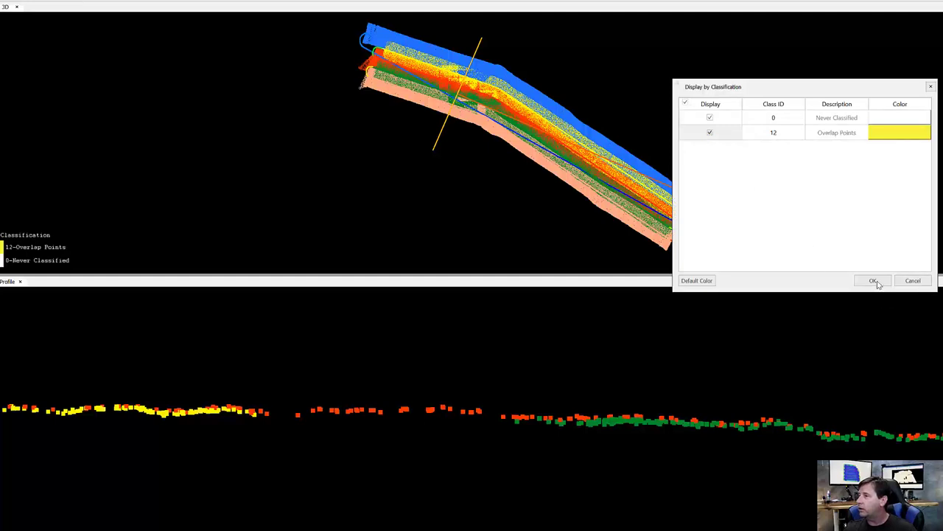
Toggle the Overlap Points class display so overlaps show yellow against white unclassified points.
left_click(872, 280)
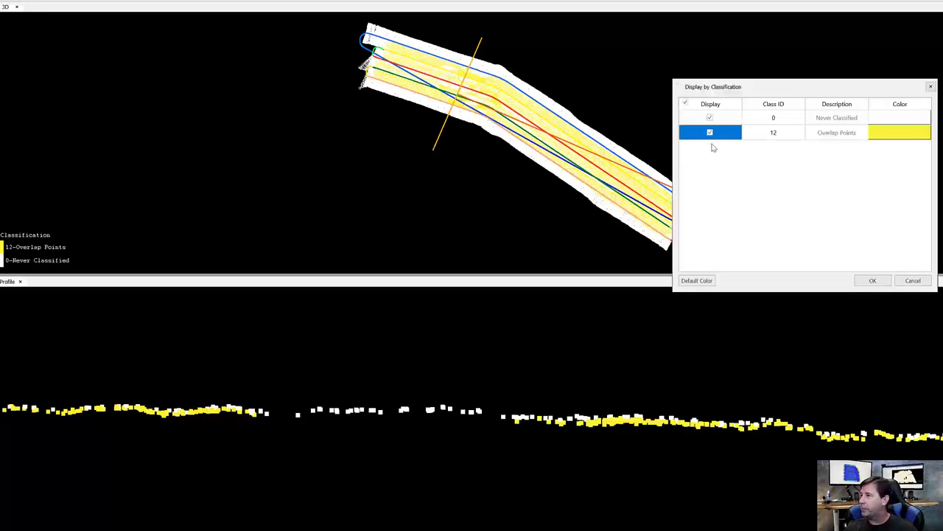
left_click(709, 133)
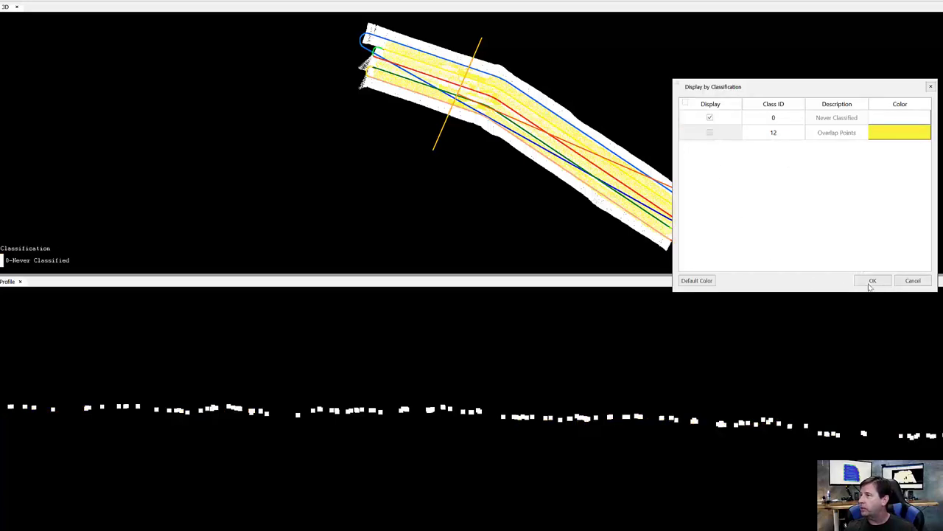
left_click(873, 280)
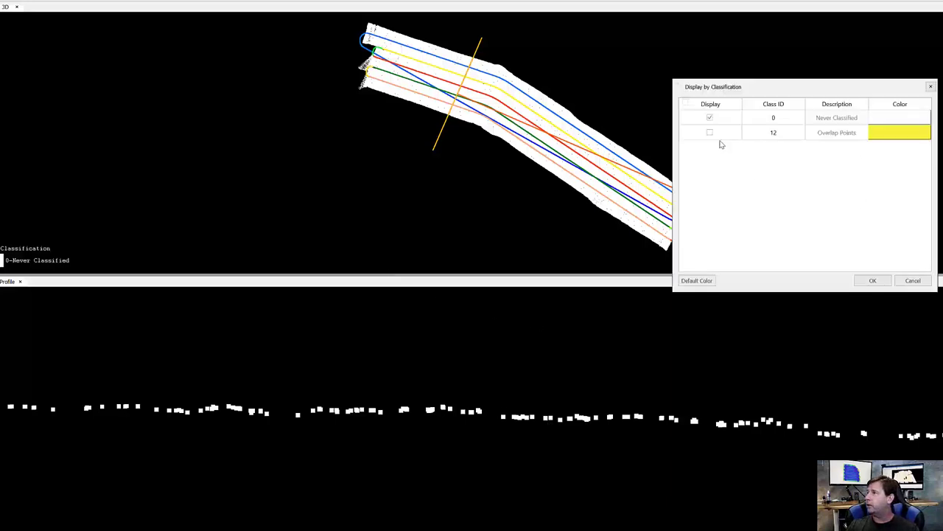
left_click(710, 133)
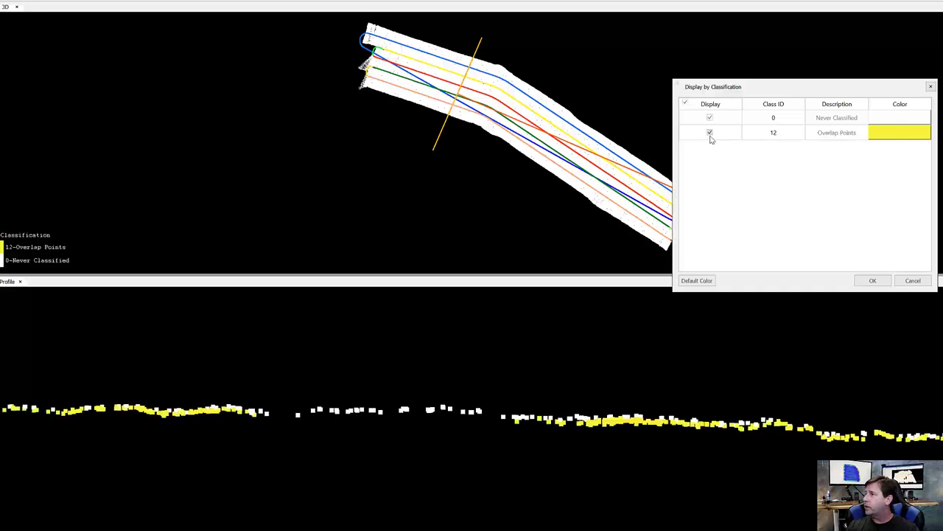
left_click(709, 132)
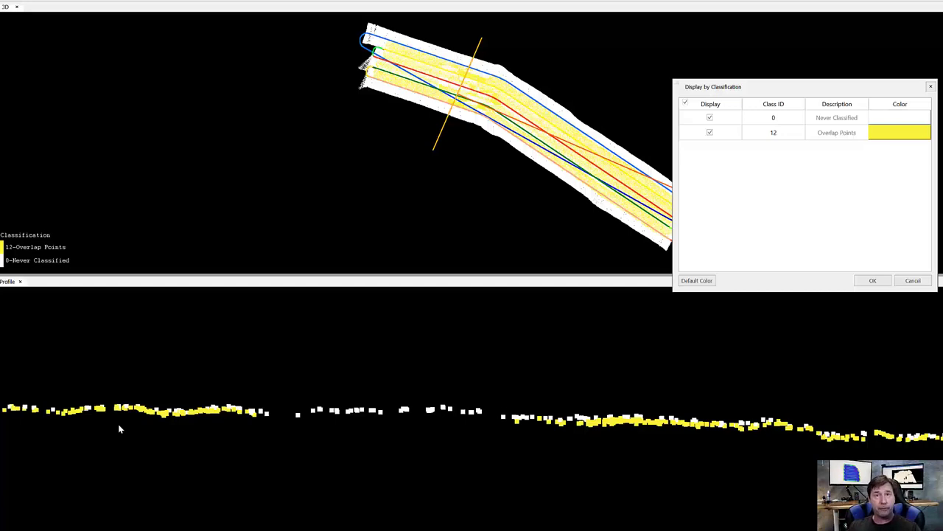
mouse_move(81, 299)
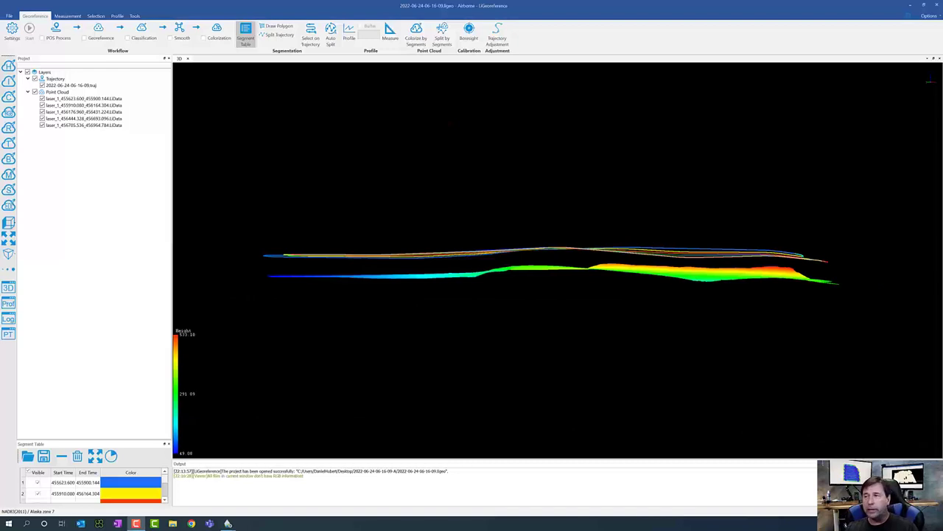
mouse_move(495, 211)
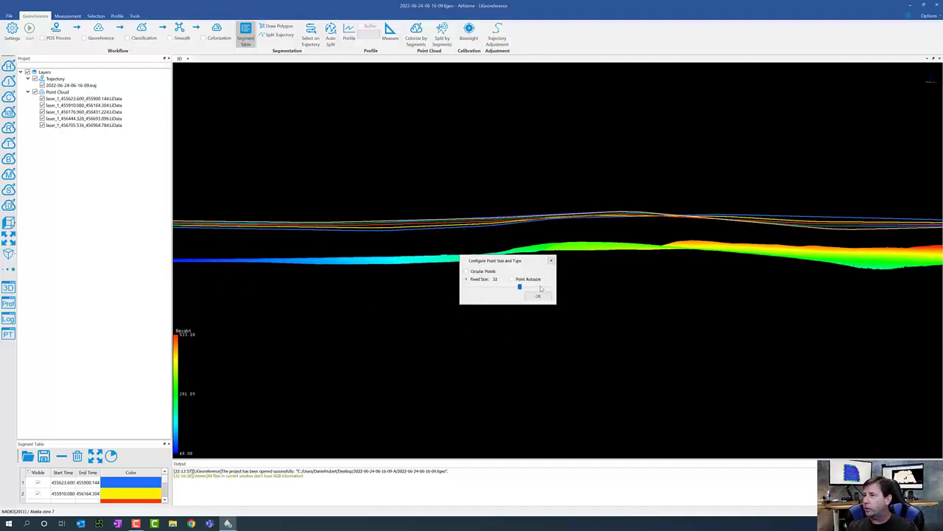
Increase the drawn point size and close the point size settings.
left_click_drag(518, 286, 527, 286)
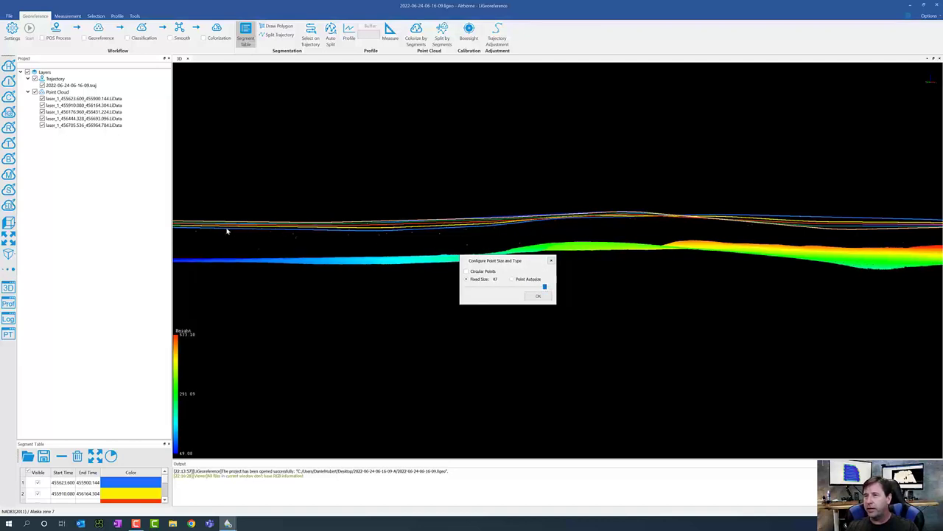
left_click(537, 295)
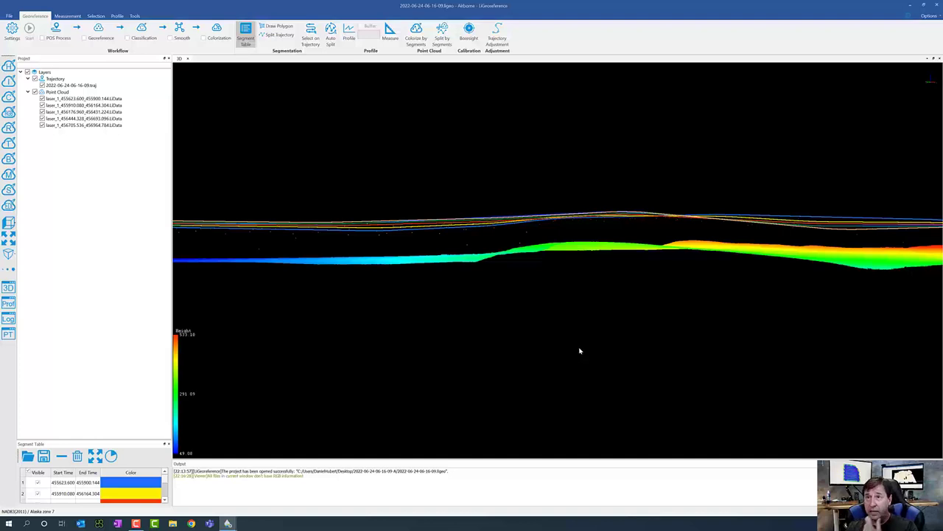
mouse_move(283, 283)
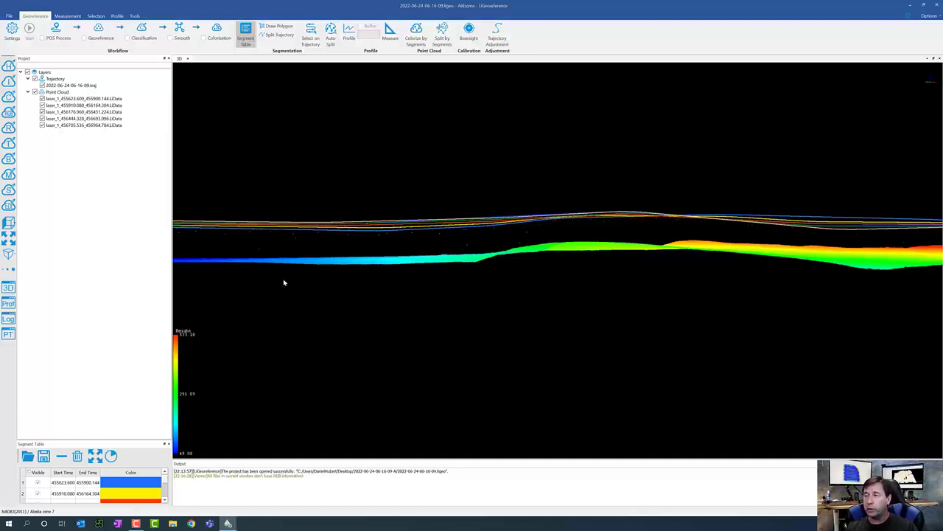
mouse_move(303, 253)
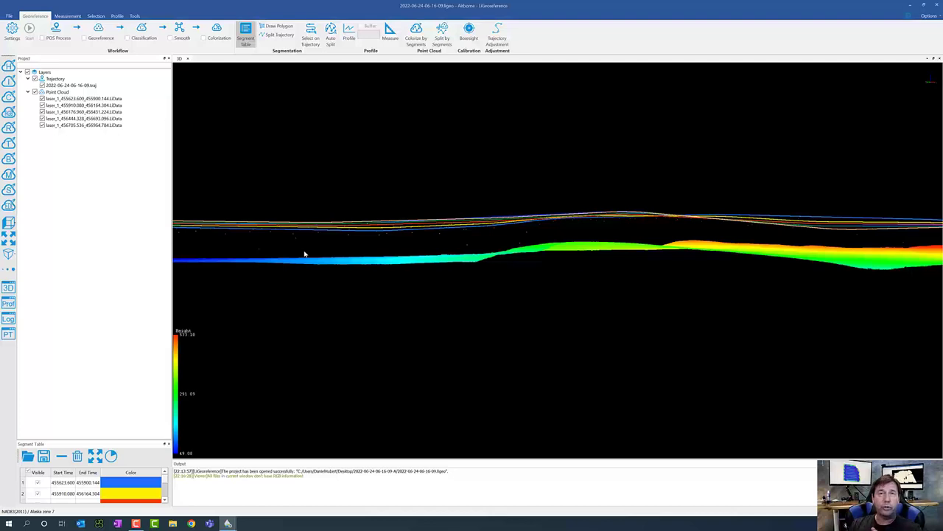
mouse_move(349, 291)
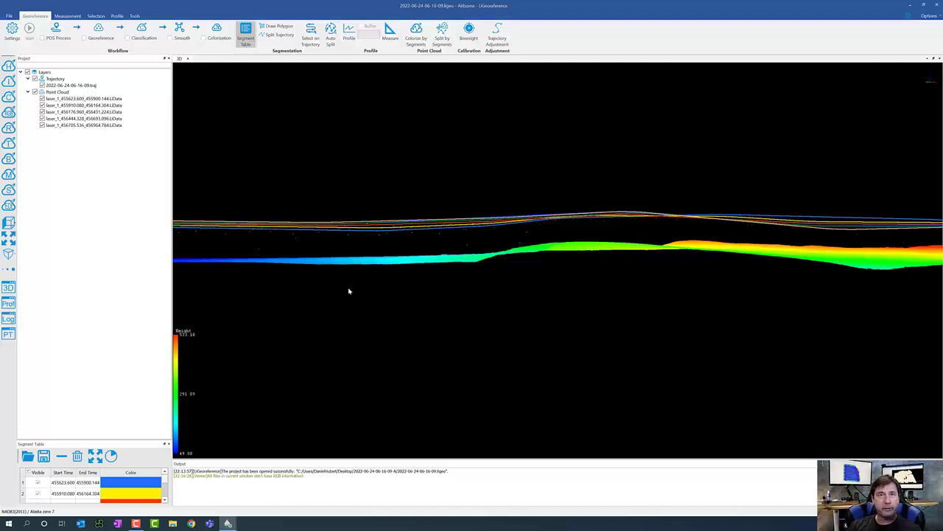
mouse_move(89, 189)
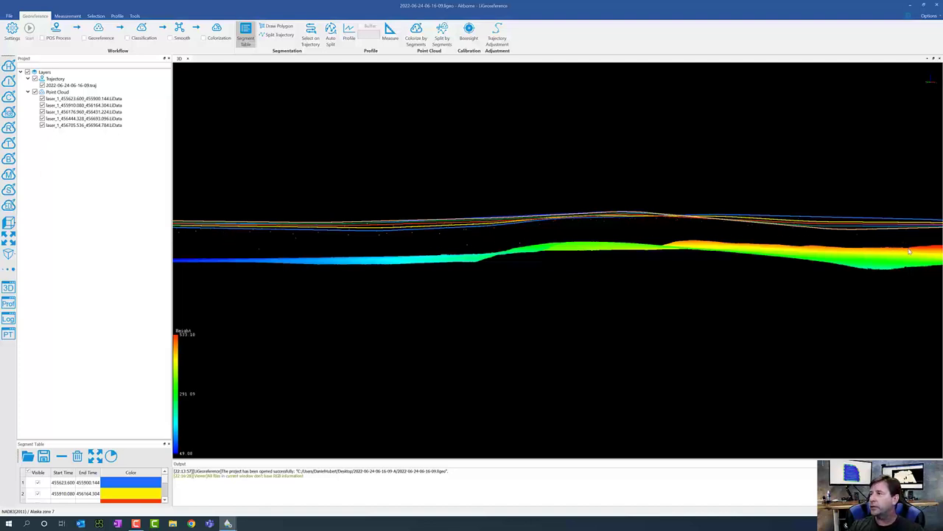
mouse_move(272, 246)
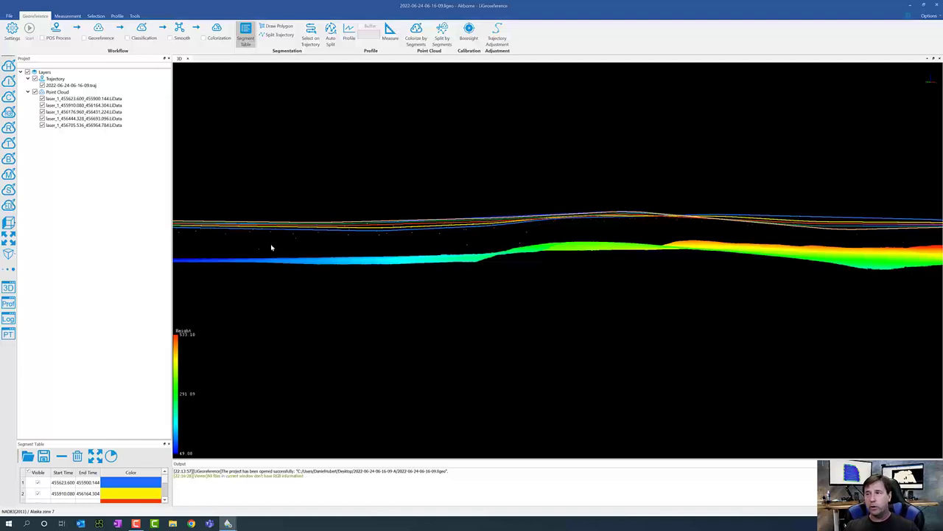
mouse_move(499, 336)
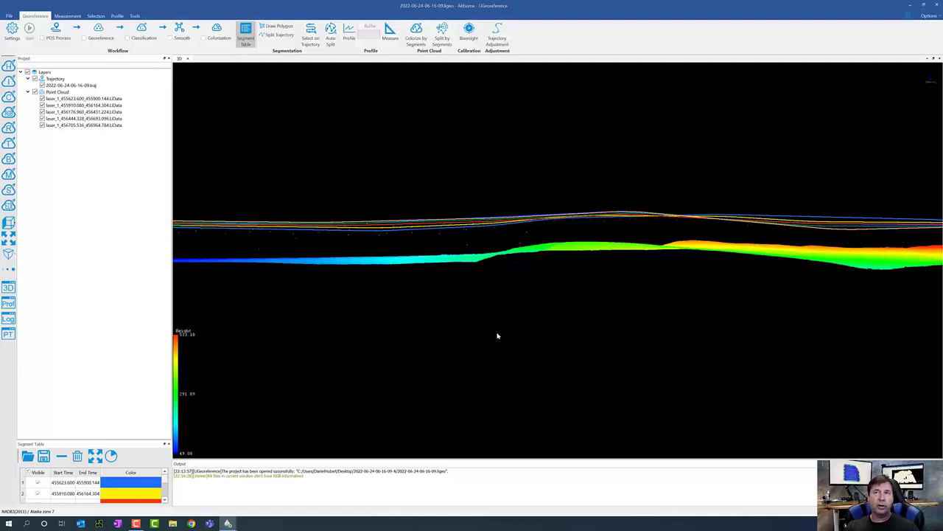
mouse_move(494, 345)
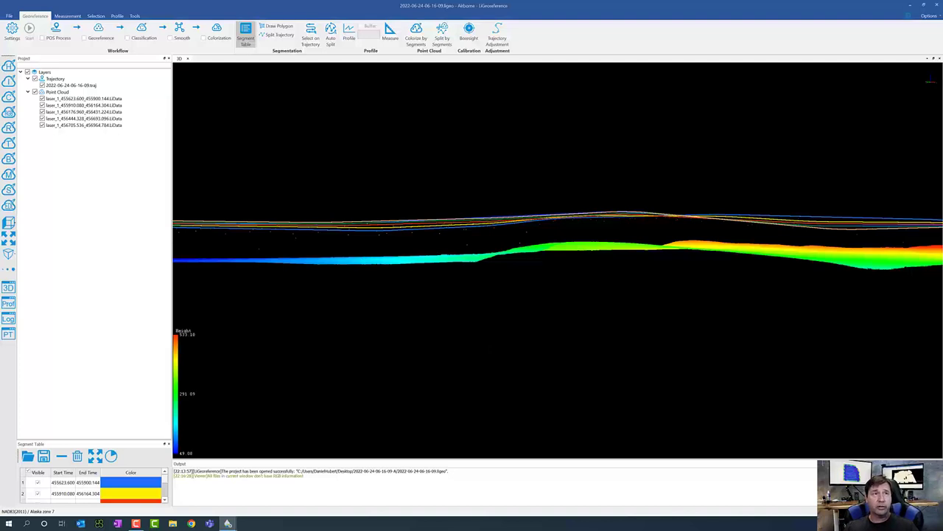
Switch to the Tools ribbon, close the point size settings and orbit the cleaned strips.
left_click(136, 15)
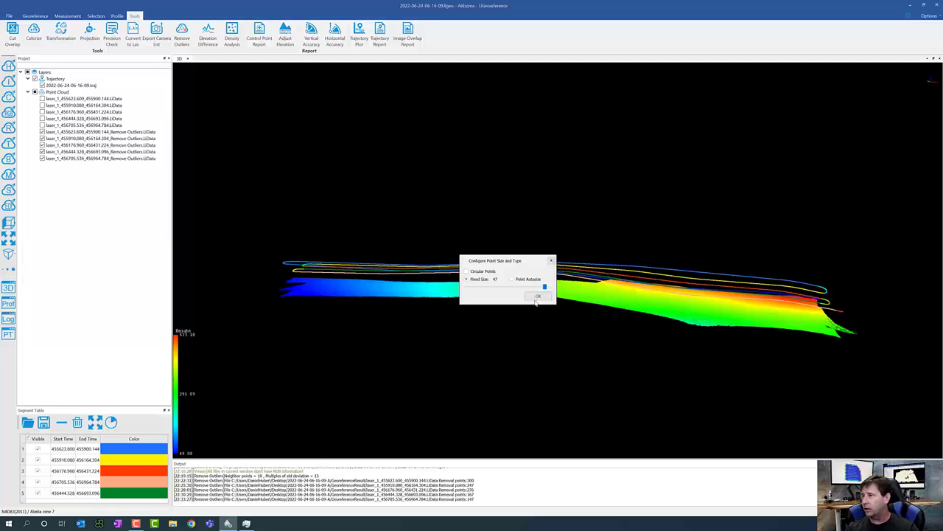
left_click(538, 295)
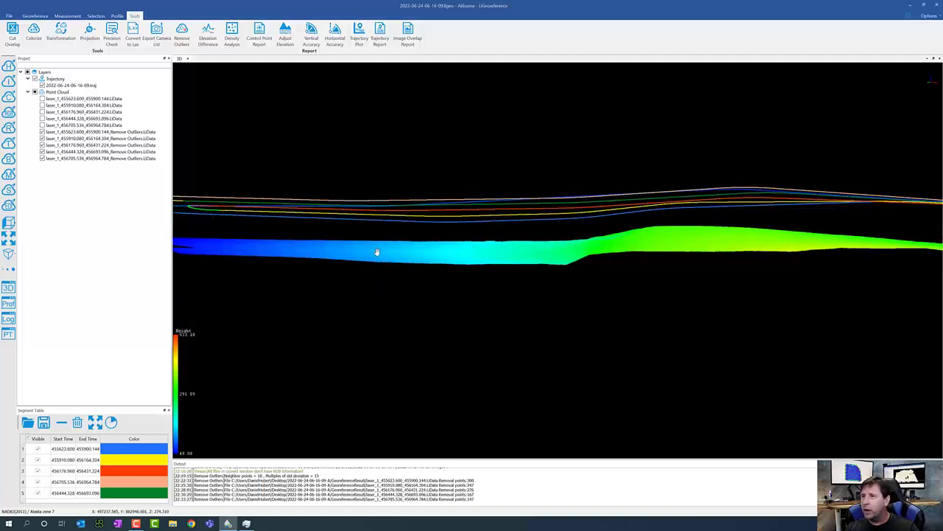
left_click_drag(377, 251, 353, 239)
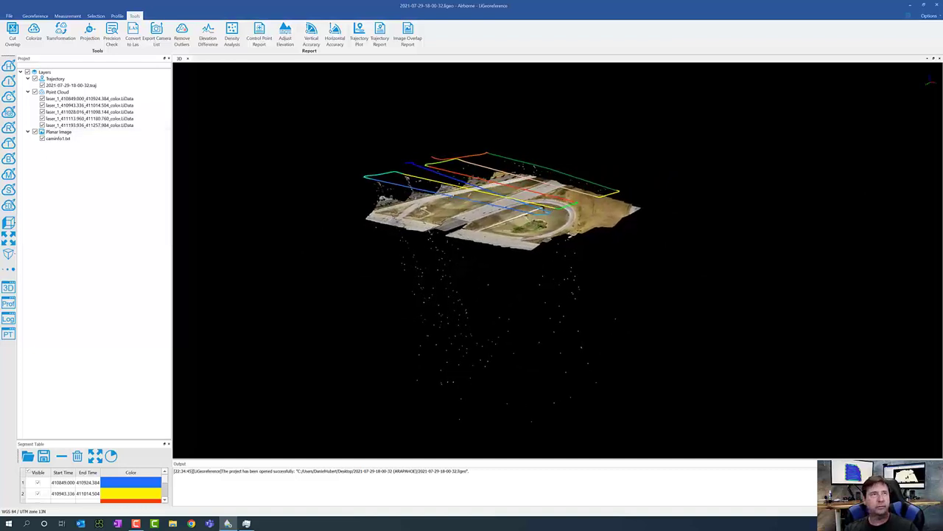
Remove outliers from the site strips and show the cleaned cloud side-on coloured by height.
left_click(182, 32)
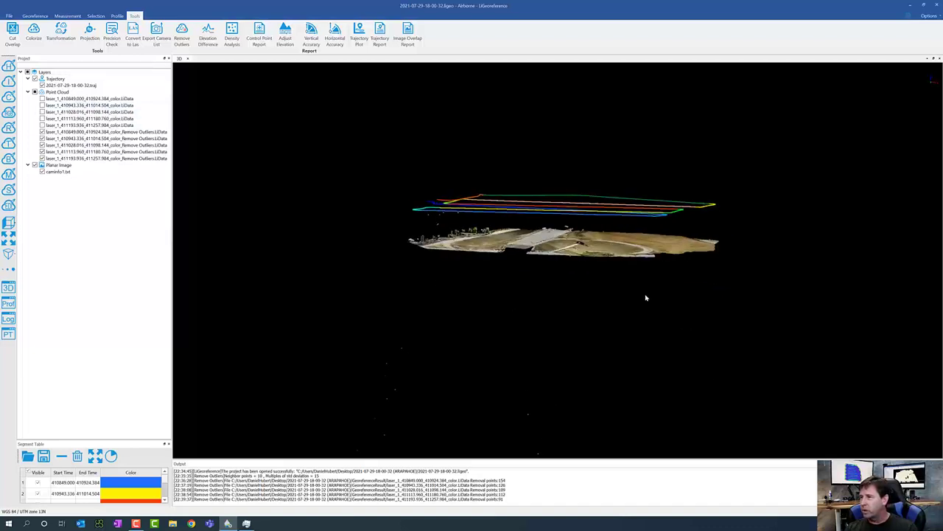
left_click_drag(645, 298, 507, 308)
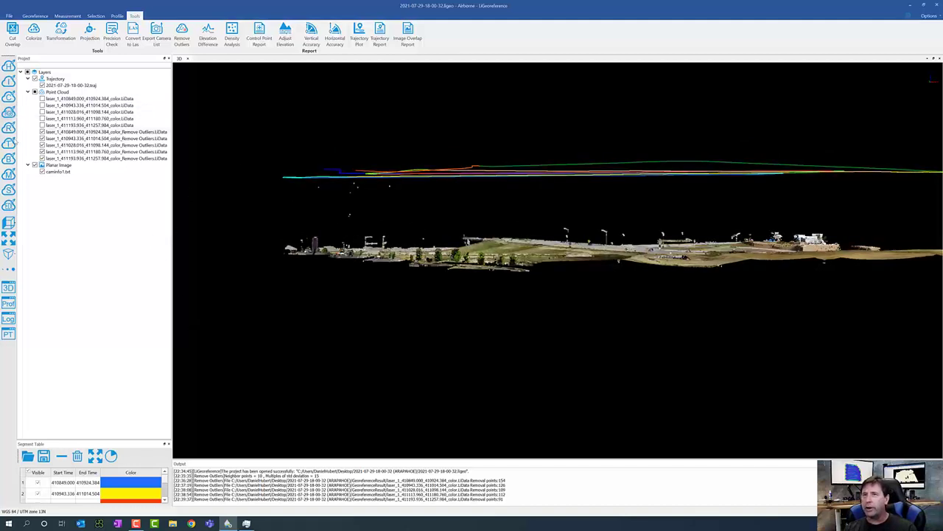
left_click(32, 33)
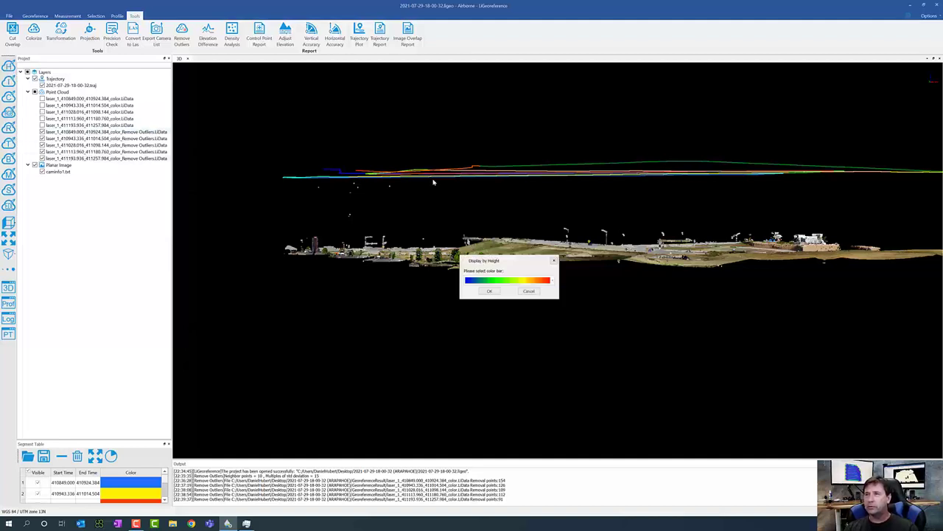
left_click(489, 290)
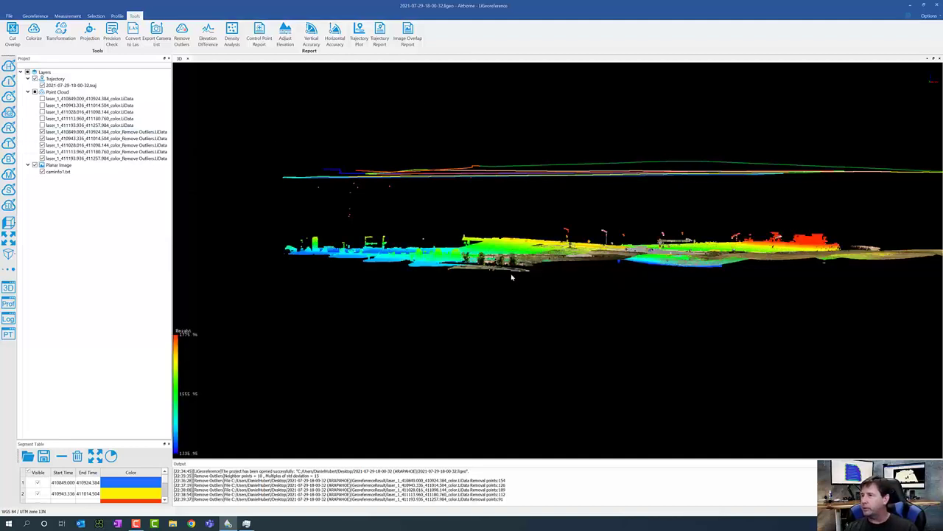